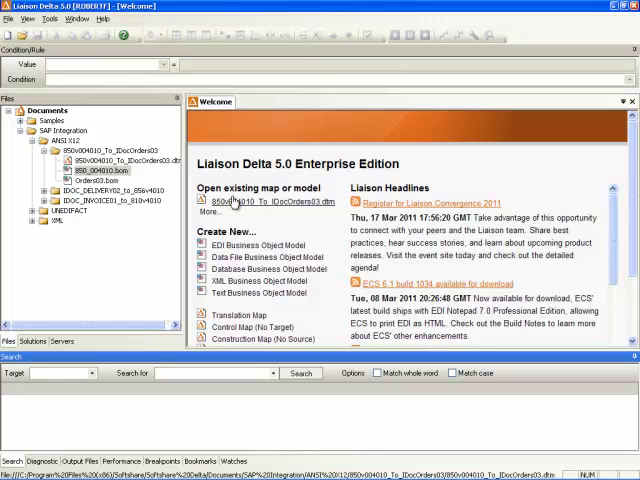
{"action": "mouse_move", "coordinate": [248, 204]}
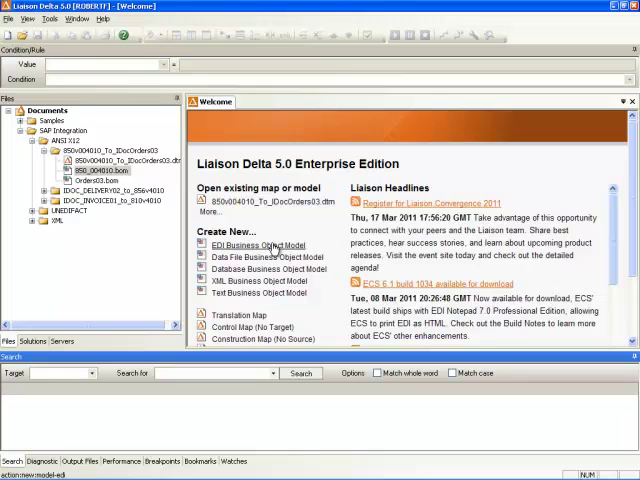
Start a new EDI Business Object Model and browse for a sample EDI file.
{"action": "left_click", "coordinate": [256, 244]}
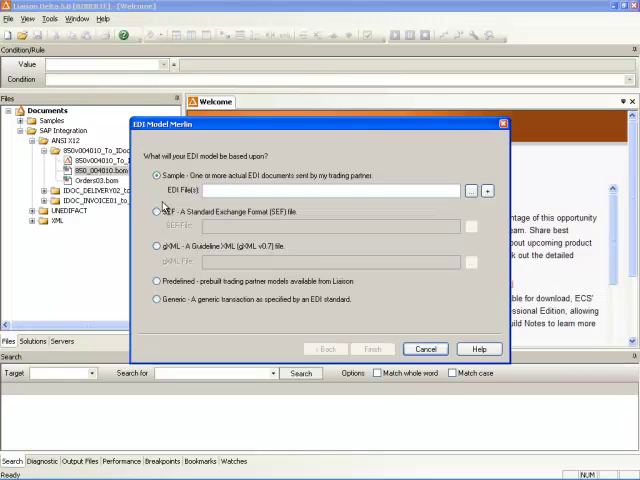
{"action": "mouse_move", "coordinate": [446, 296]}
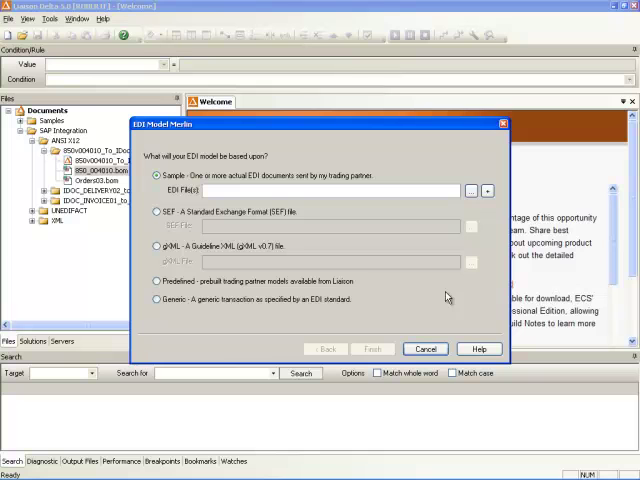
{"action": "left_click", "coordinate": [472, 190]}
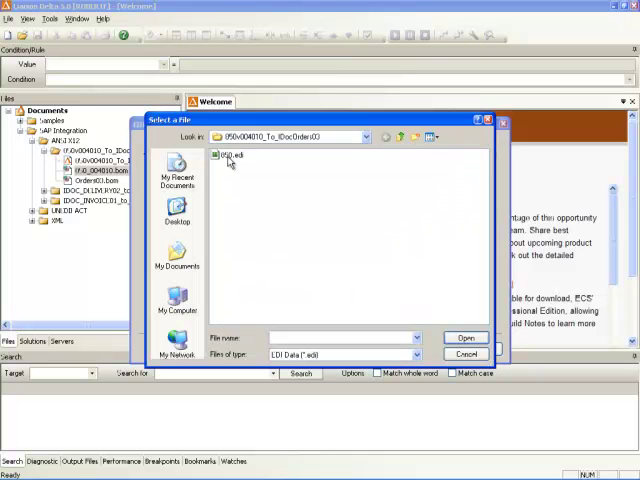
View the selected 850.edi sample in Liaison EDI Notepad via Open With.
{"action": "left_click", "coordinate": [228, 156]}
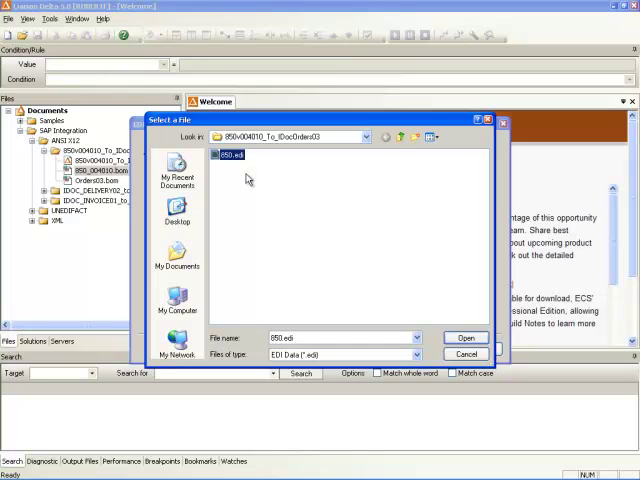
{"action": "mouse_move", "coordinate": [232, 168]}
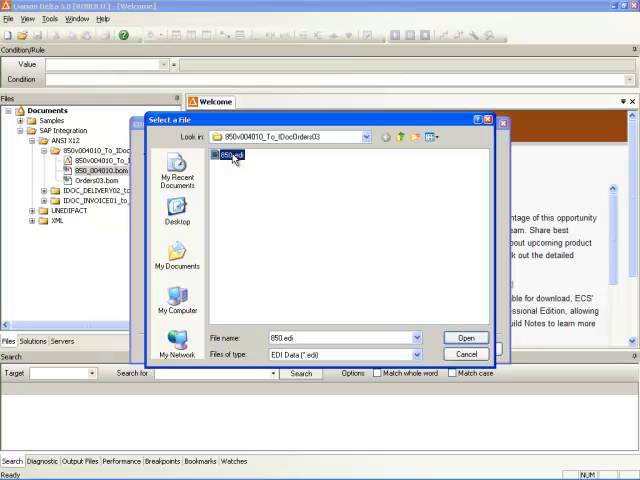
{"action": "right_click", "coordinate": [230, 156]}
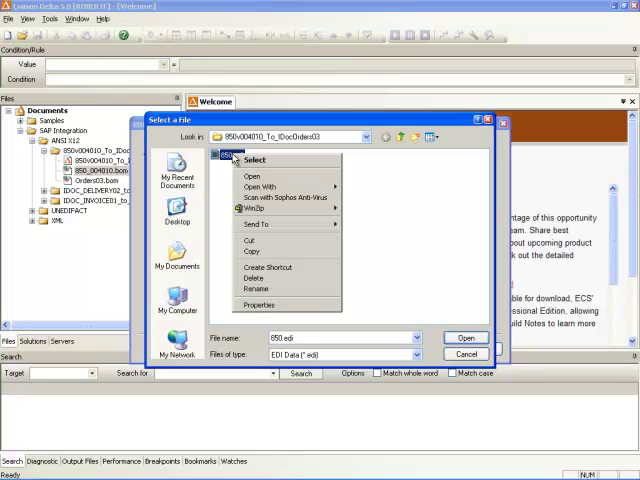
{"action": "left_click", "coordinate": [260, 188]}
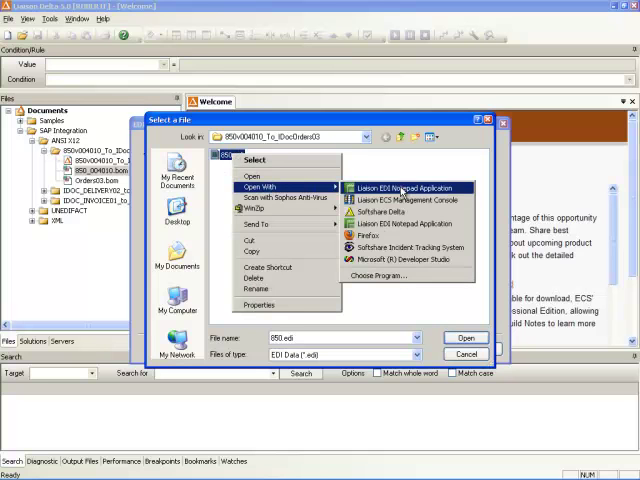
{"action": "left_click", "coordinate": [400, 188]}
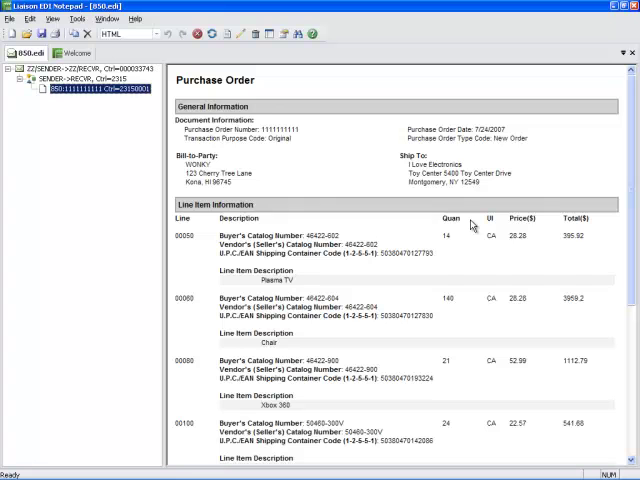
{"action": "mouse_move", "coordinate": [310, 264]}
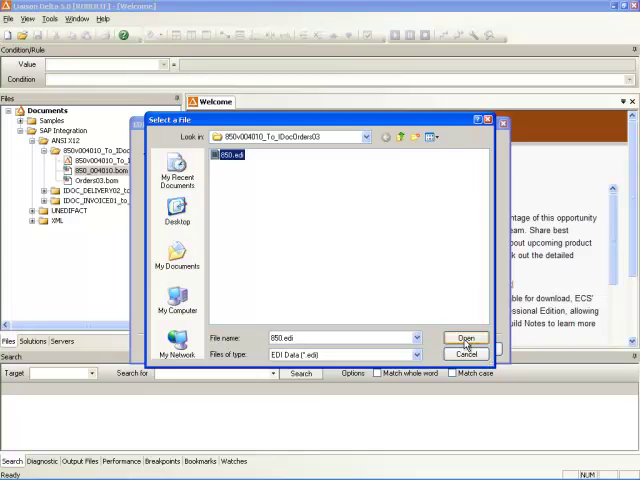
Generate the 850 Purchase Order model from the sample file and review its segments.
{"action": "left_click", "coordinate": [464, 336]}
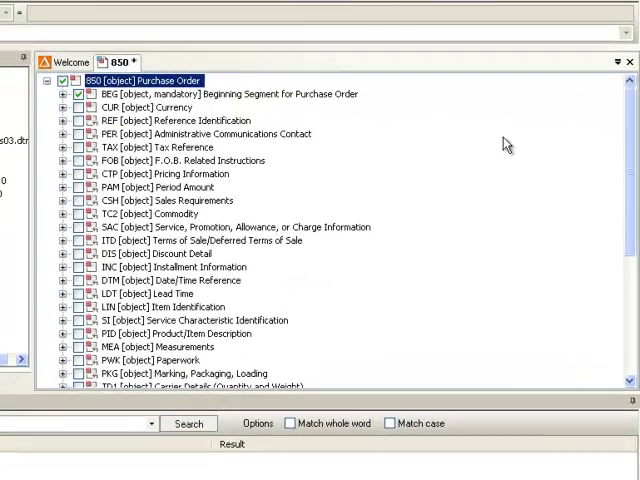
{"action": "scroll", "scroll_direction": "down", "scroll_amount": 3}
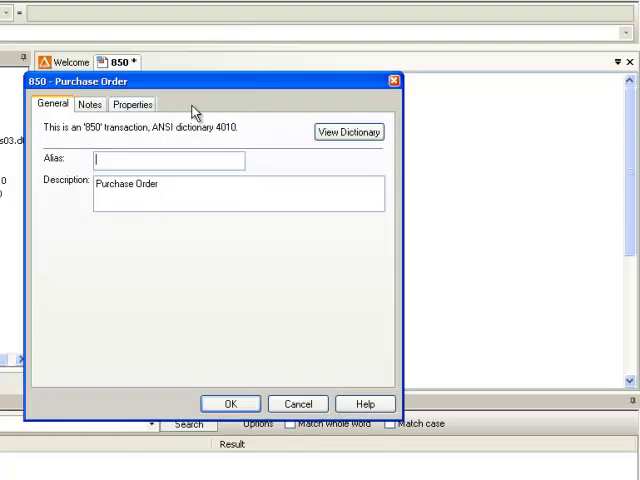
{"action": "mouse_move", "coordinate": [228, 136]}
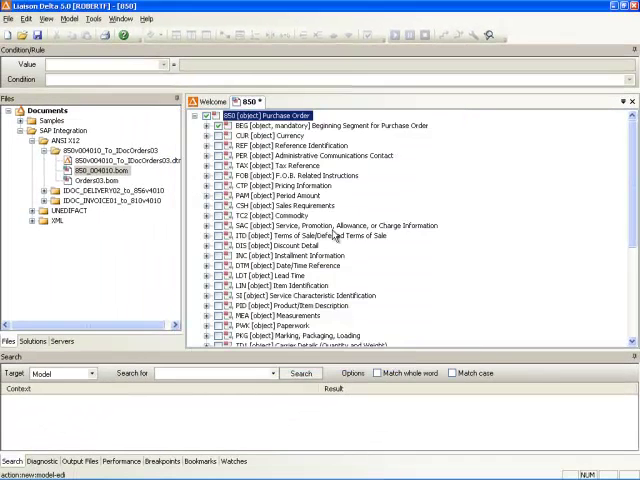
Close the 850 model document and load the Orders03.bom IDoc model instead.
{"action": "right_click", "coordinate": [244, 100]}
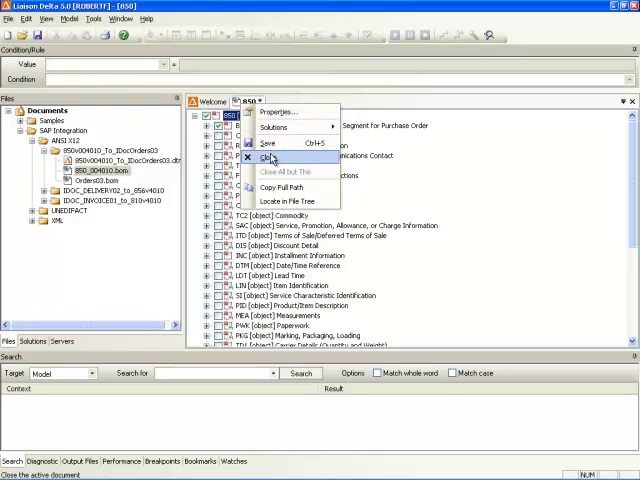
{"action": "left_click", "coordinate": [280, 156]}
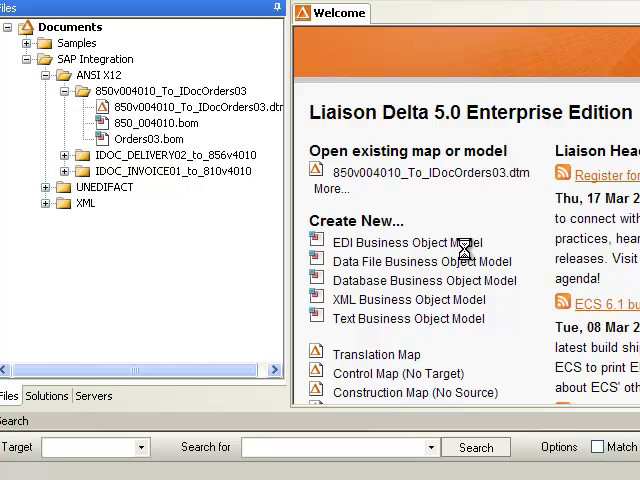
{"action": "double_click", "coordinate": [148, 138]}
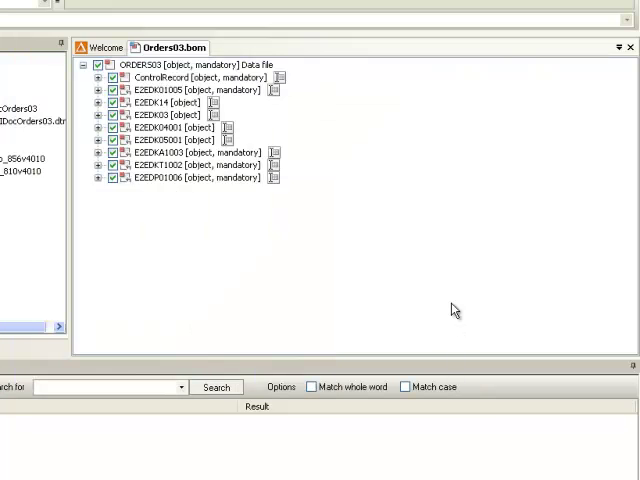
{"action": "mouse_move", "coordinate": [248, 184]}
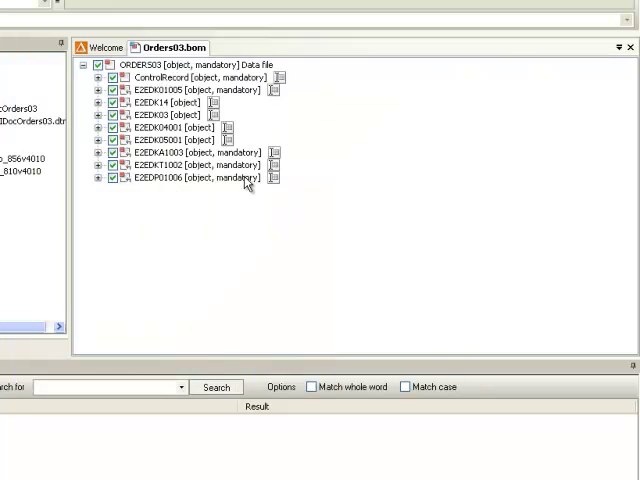
{"action": "mouse_move", "coordinate": [196, 64]}
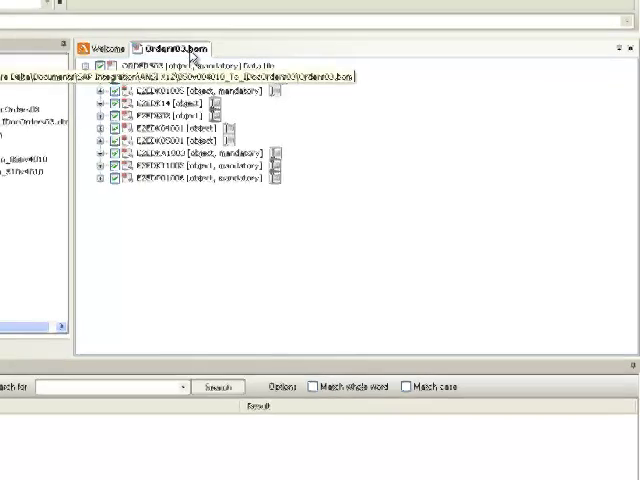
{"action": "right_click", "coordinate": [262, 102]}
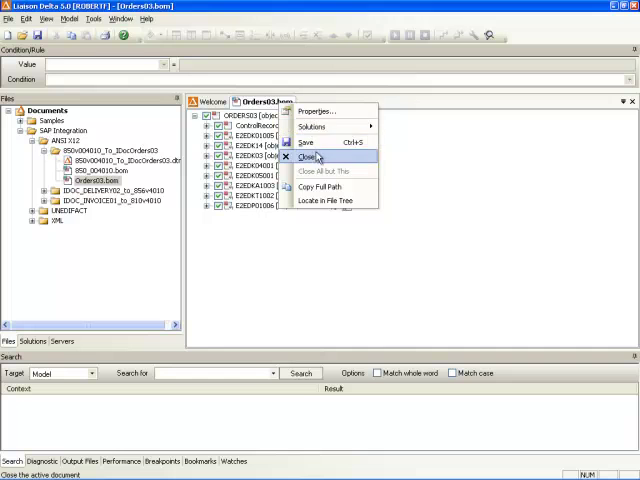
Close the Orders03 model, exit Delta and select the SAP IDoc Modeler shortcut.
{"action": "left_click", "coordinate": [310, 156]}
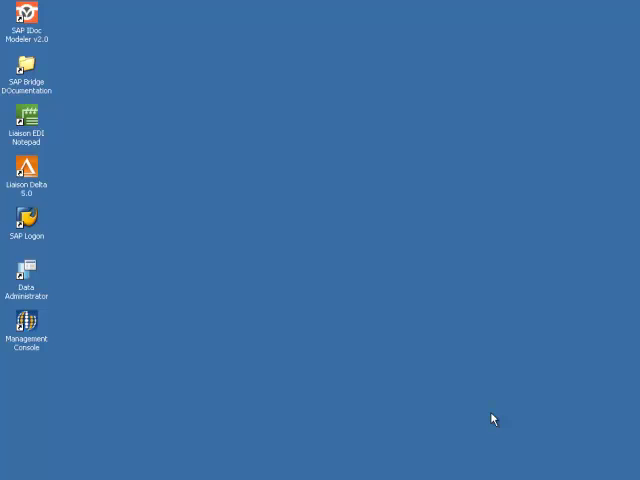
{"action": "mouse_move", "coordinate": [28, 20]}
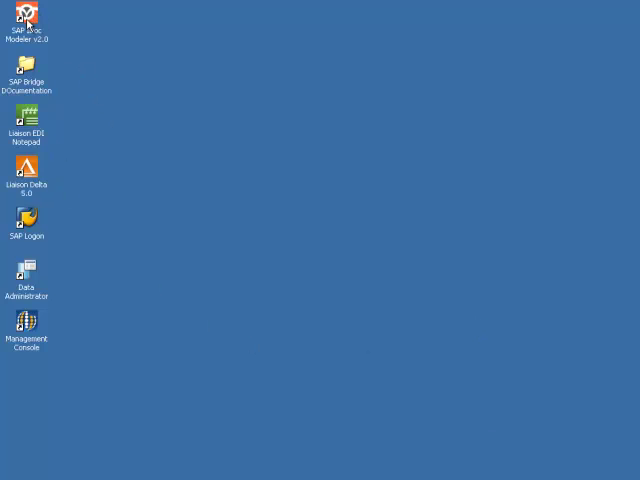
{"action": "left_click", "coordinate": [28, 20]}
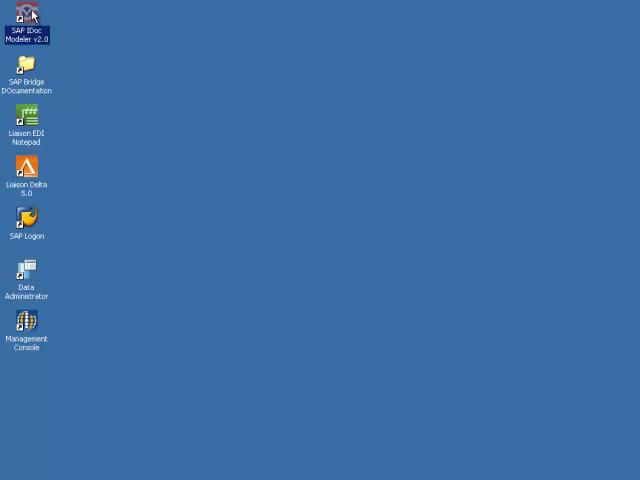
Launch the SAP IDoc Model Generator and continue with Automatic setup.
{"action": "double_click", "coordinate": [28, 20]}
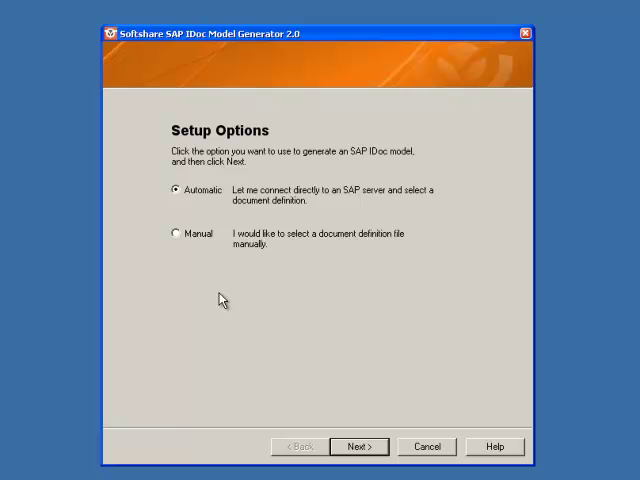
{"action": "mouse_move", "coordinate": [308, 300]}
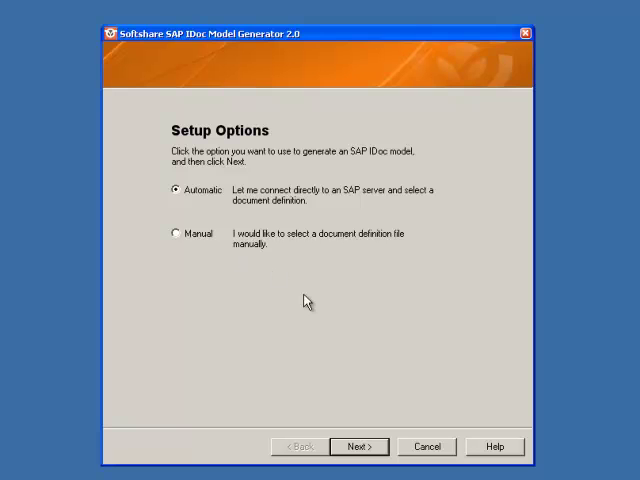
{"action": "mouse_move", "coordinate": [284, 284]}
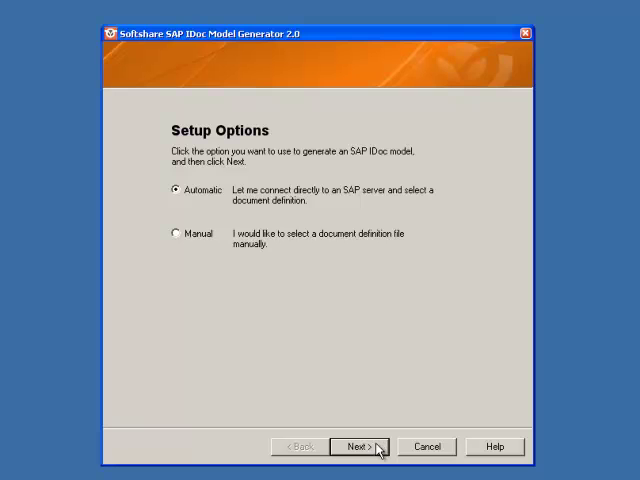
{"action": "left_click", "coordinate": [360, 446]}
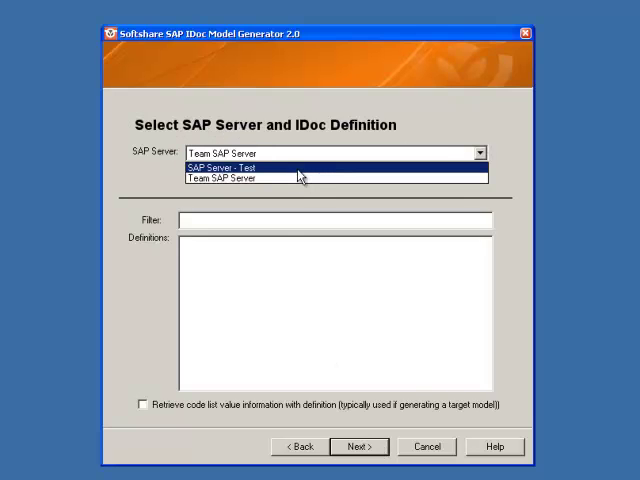
Review the SAP Server - Test connection settings and test the connection.
{"action": "left_click", "coordinate": [224, 166]}
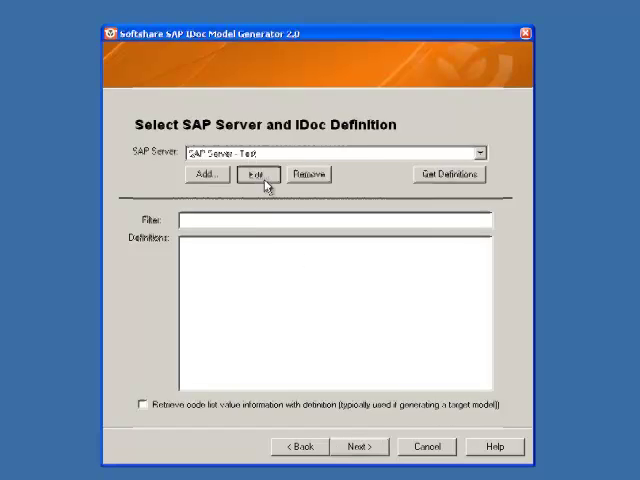
{"action": "left_click", "coordinate": [252, 174]}
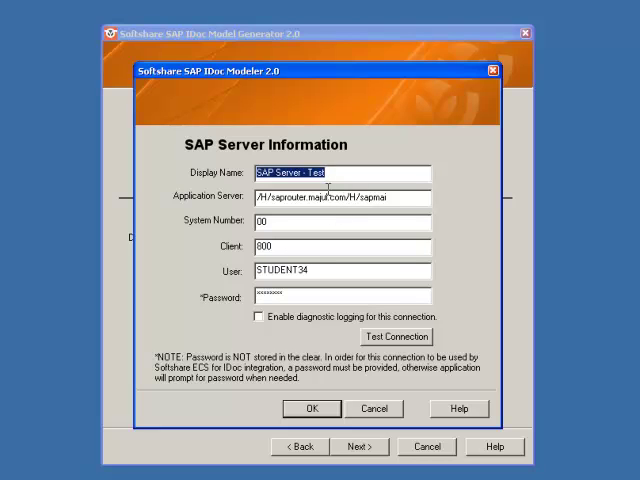
{"action": "mouse_move", "coordinate": [376, 356]}
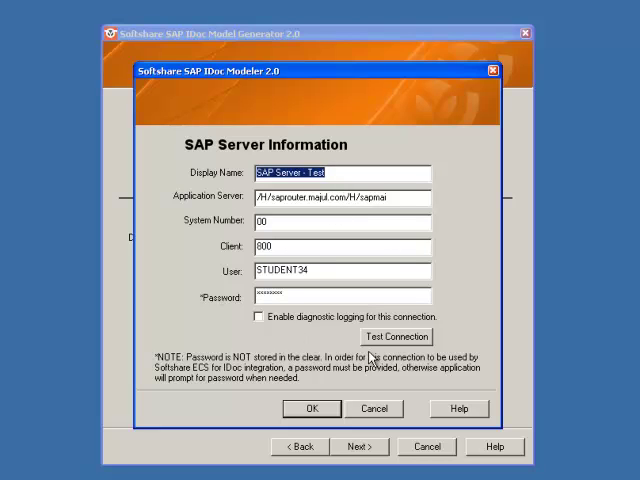
{"action": "mouse_move", "coordinate": [464, 344]}
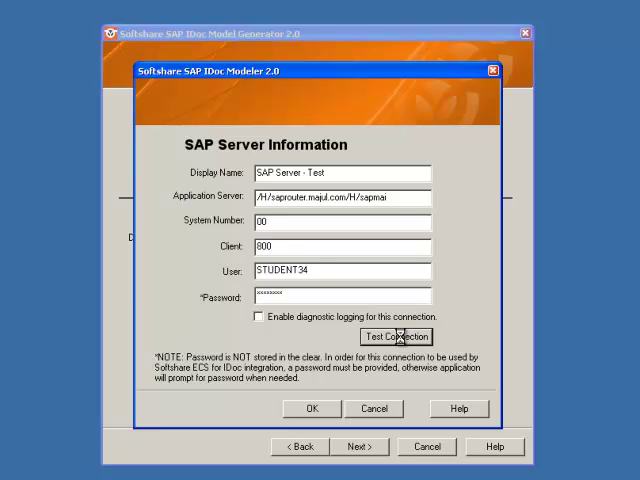
{"action": "left_click", "coordinate": [396, 336]}
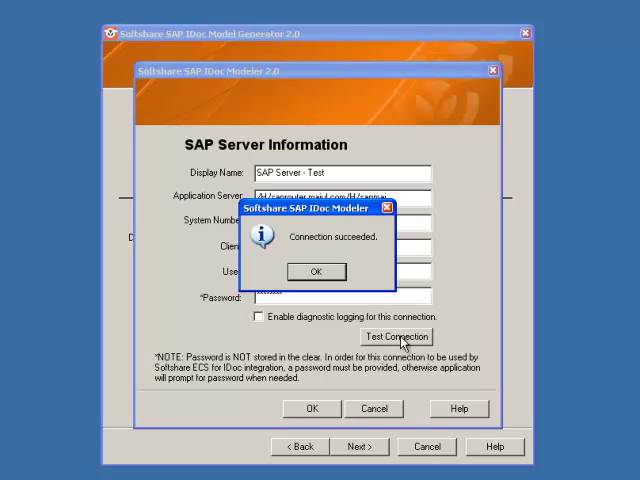
{"action": "mouse_move", "coordinate": [312, 288]}
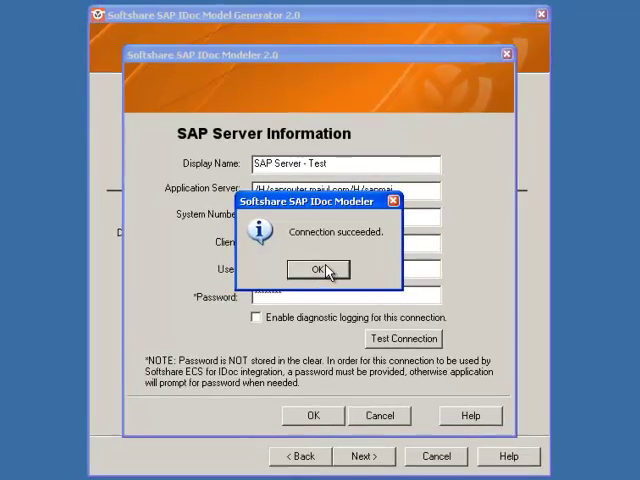
Accept the verified server settings and add the configuration to Softshare ECS.
{"action": "left_click", "coordinate": [312, 270]}
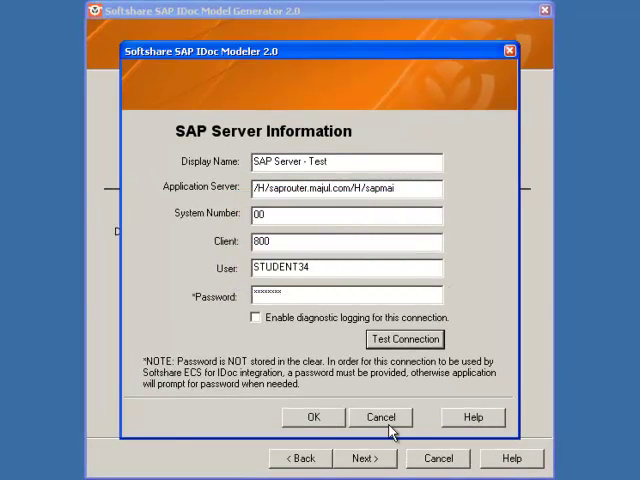
{"action": "left_click", "coordinate": [312, 416]}
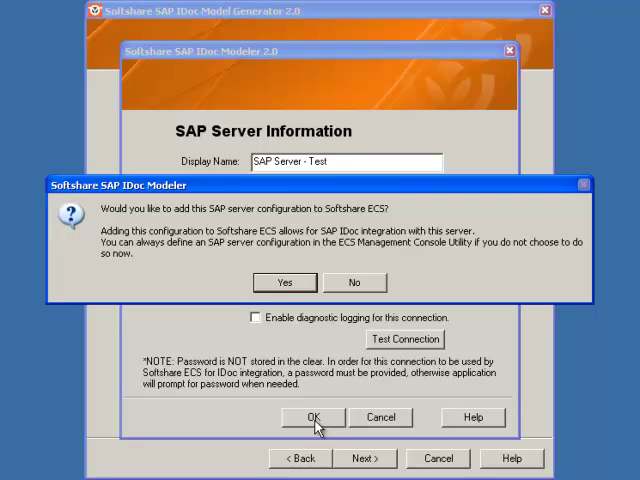
{"action": "mouse_move", "coordinate": [120, 212]}
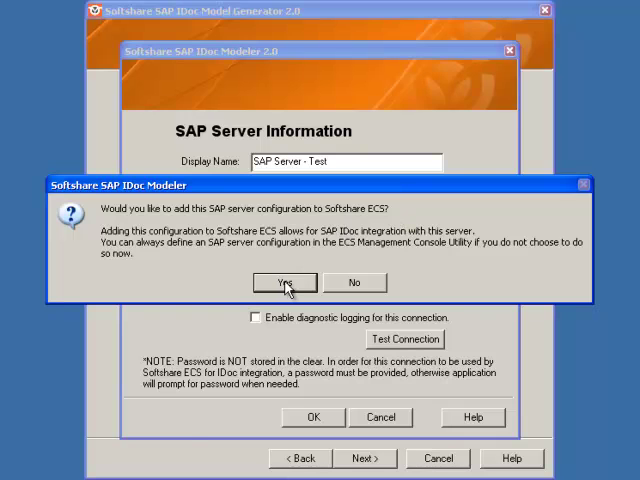
{"action": "left_click", "coordinate": [284, 282]}
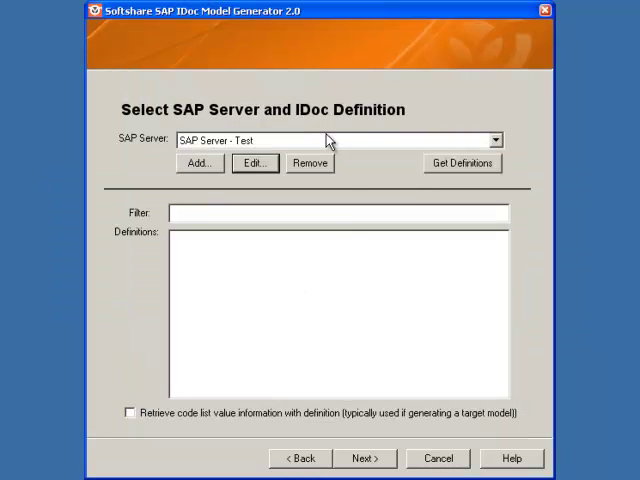
{"action": "mouse_move", "coordinate": [354, 240]}
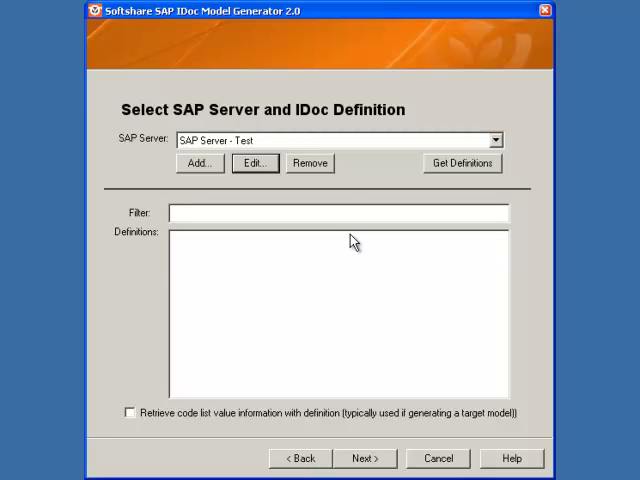
{"action": "mouse_move", "coordinate": [262, 192]}
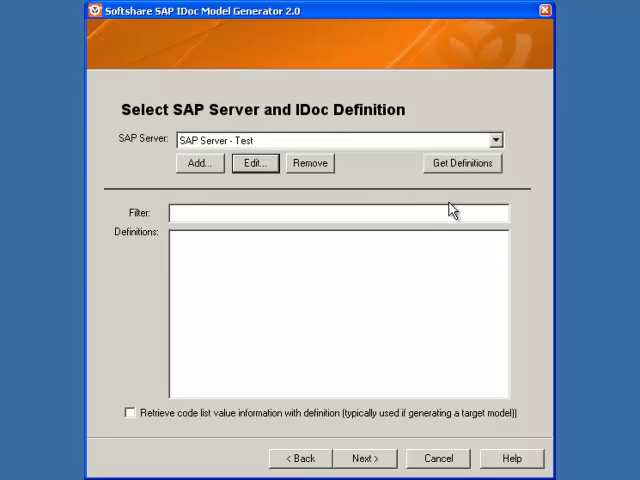
{"action": "mouse_move", "coordinate": [454, 188]}
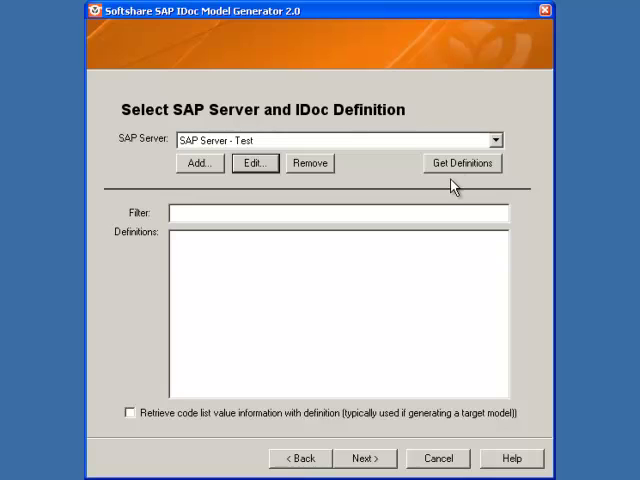
Retrieve the IDoc definitions from SAP Server - Test with Get Definitions.
{"action": "left_click", "coordinate": [464, 164]}
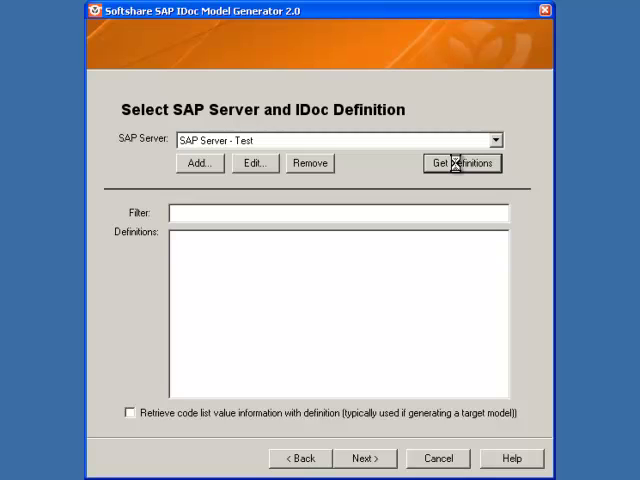
{"action": "left_click", "coordinate": [464, 164]}
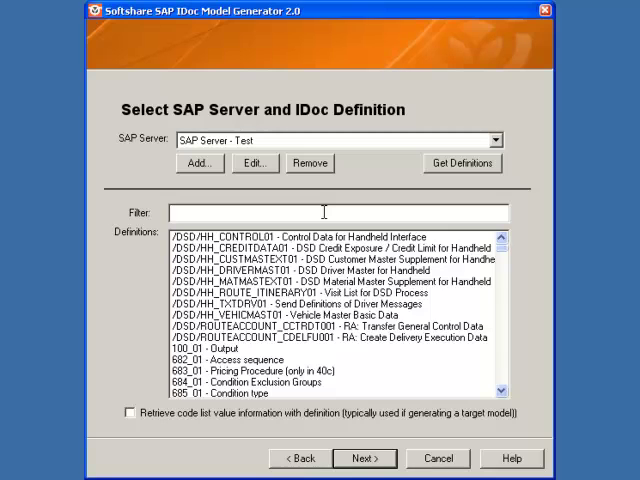
Filter the definitions list on ORDERS03.
{"action": "type", "text": "ORDERS03"}
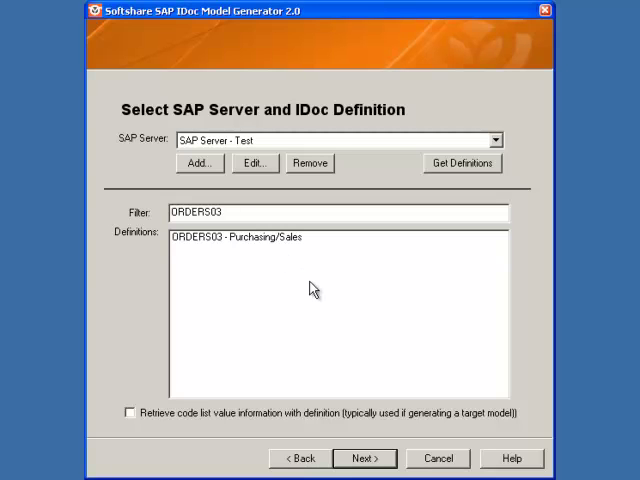
Choose ORDERS03 - Purchasing/Sales and name the Delta model file c:\orders03.bom.
{"action": "left_click", "coordinate": [240, 236]}
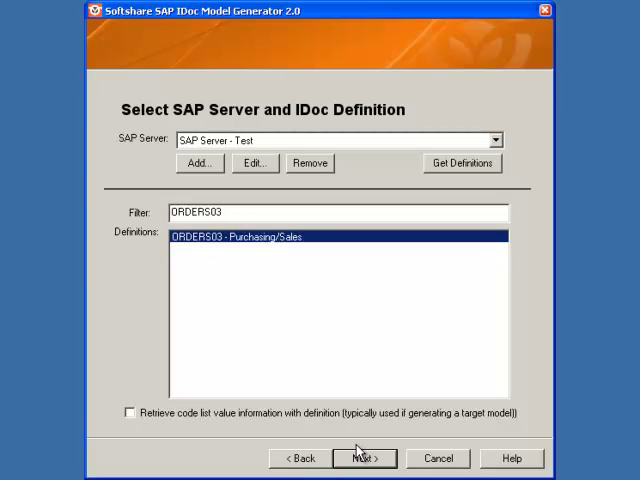
{"action": "left_click", "coordinate": [366, 458]}
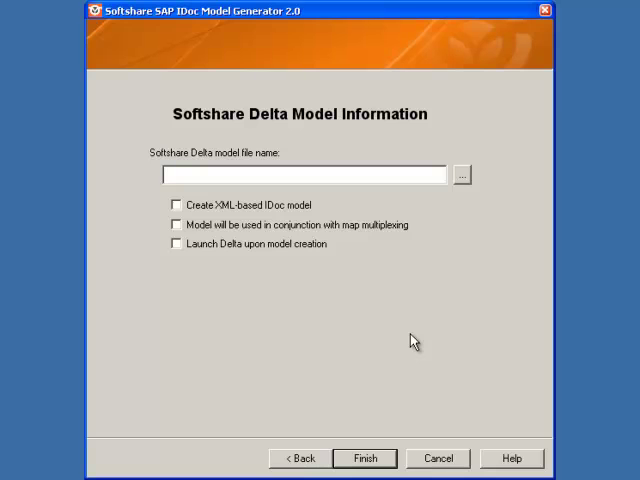
{"action": "mouse_move", "coordinate": [360, 276]}
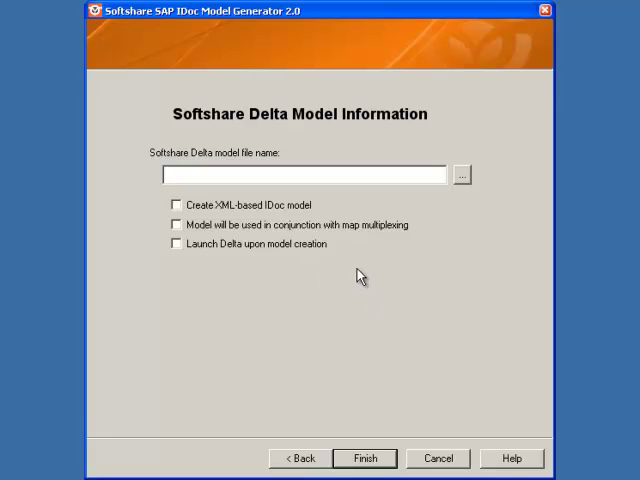
{"action": "type", "text": "c:\\"}
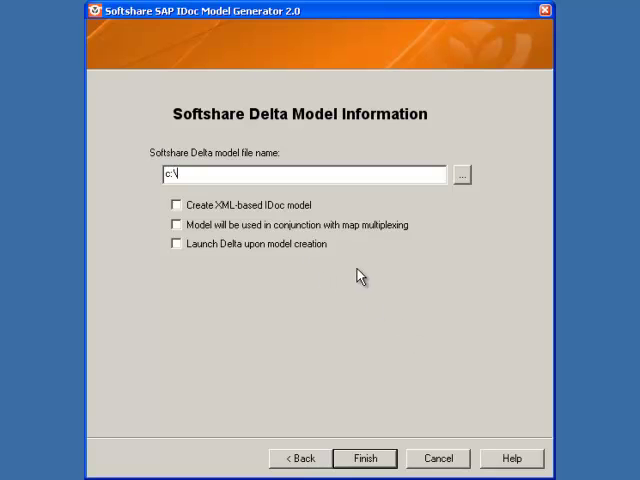
{"action": "type", "text": "orders0"}
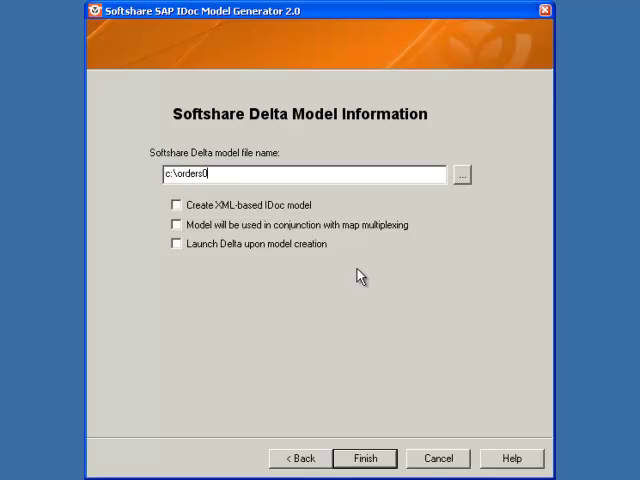
{"action": "type", "text": "3.bom"}
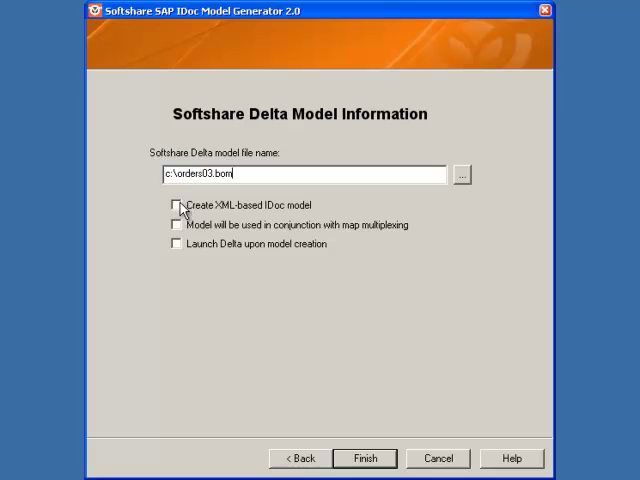
{"action": "mouse_move", "coordinate": [310, 210]}
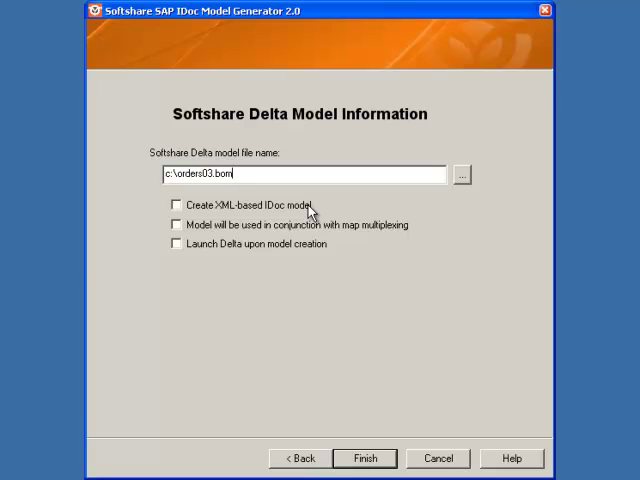
{"action": "mouse_move", "coordinate": [190, 230]}
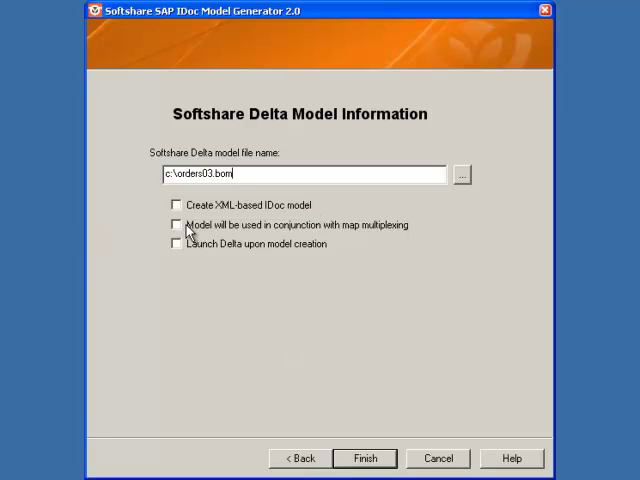
{"action": "mouse_move", "coordinate": [412, 280]}
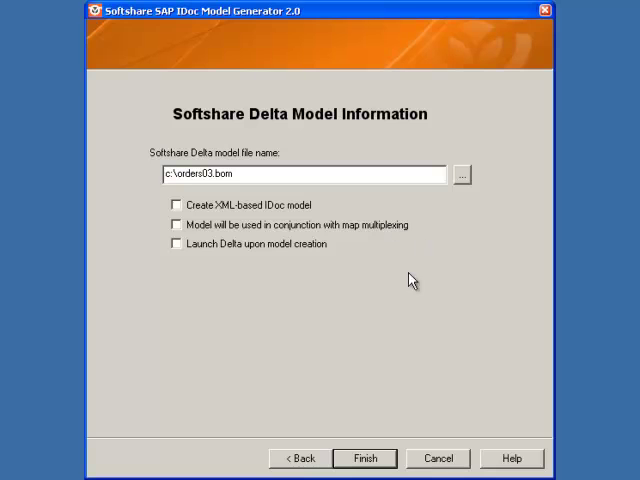
{"action": "mouse_move", "coordinate": [388, 328]}
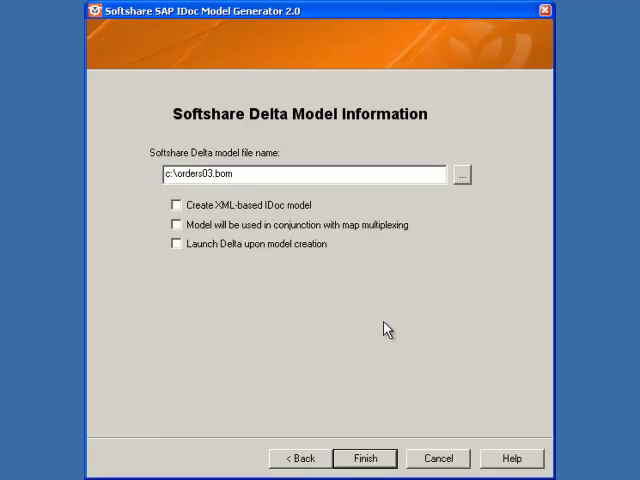
{"action": "mouse_move", "coordinate": [256, 372]}
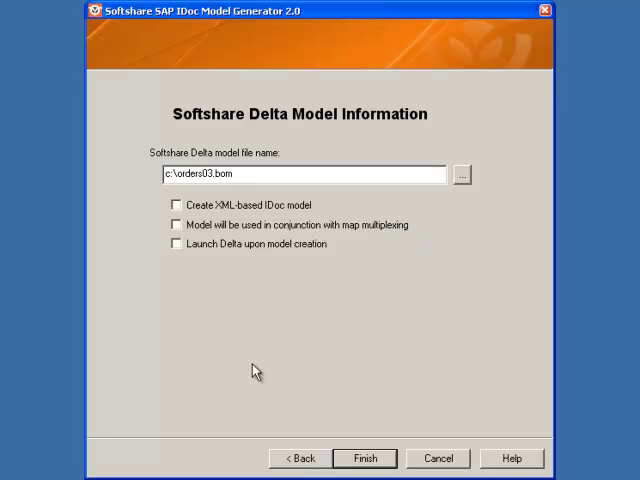
{"action": "mouse_move", "coordinate": [268, 252]}
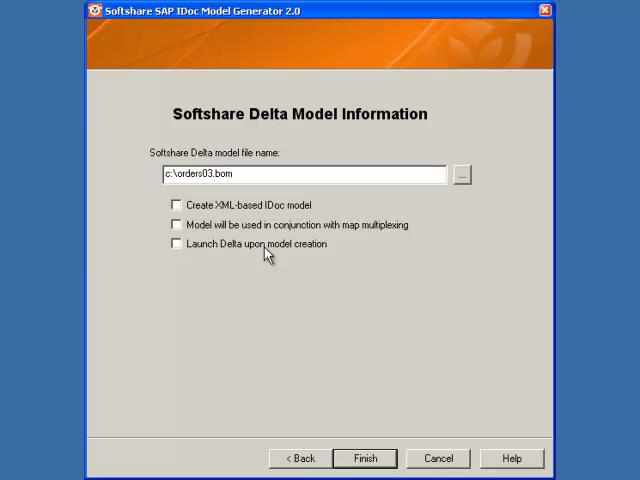
{"action": "mouse_move", "coordinate": [378, 236]}
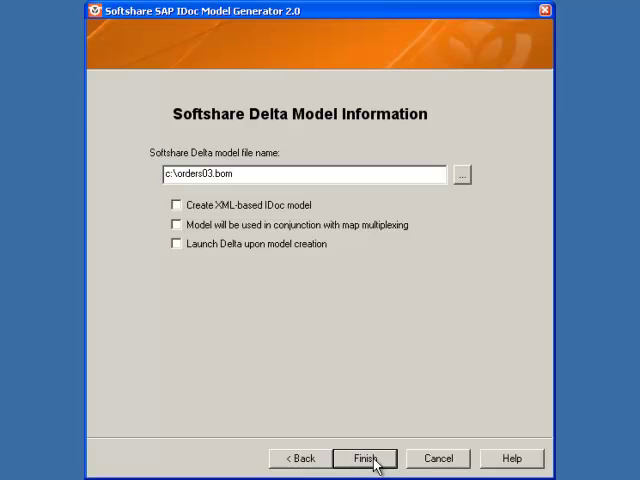
Finish generating the orders03.bom Delta model and dismiss the success confirmation.
{"action": "left_click", "coordinate": [376, 456]}
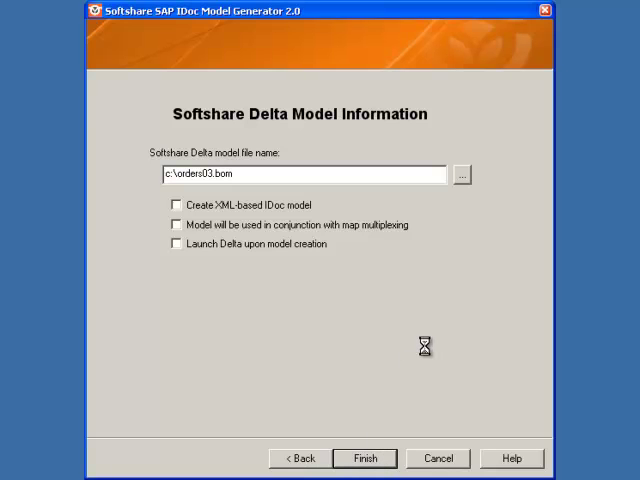
{"action": "left_click", "coordinate": [372, 458]}
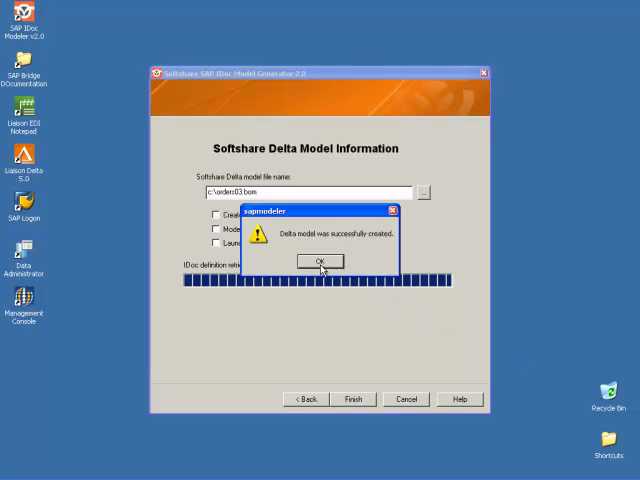
{"action": "left_click", "coordinate": [318, 260]}
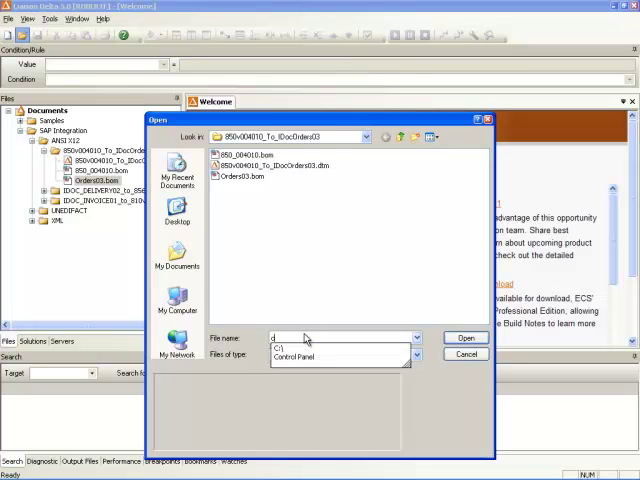
Open c:\orders03.bom to inspect its ORDERS03 segments, then close the document.
{"action": "type", "text": "c:\\Order"}
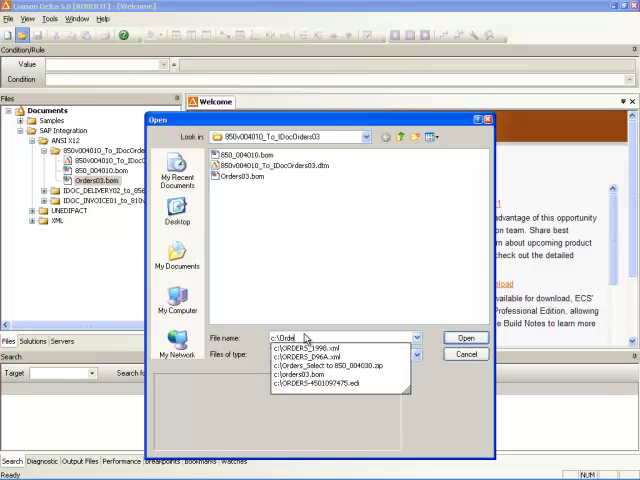
{"action": "left_click", "coordinate": [464, 336]}
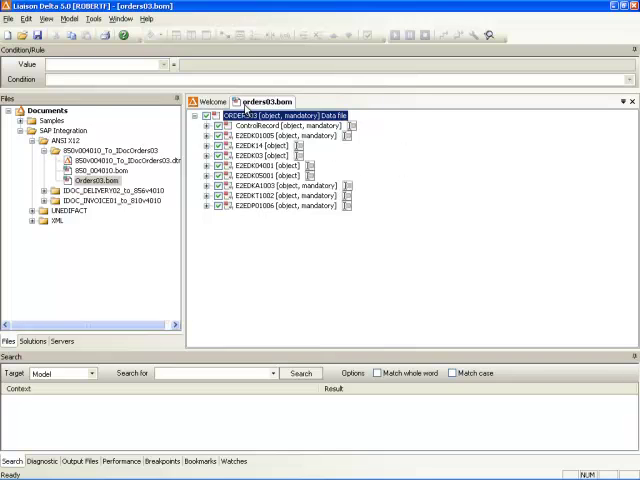
{"action": "right_click", "coordinate": [262, 100]}
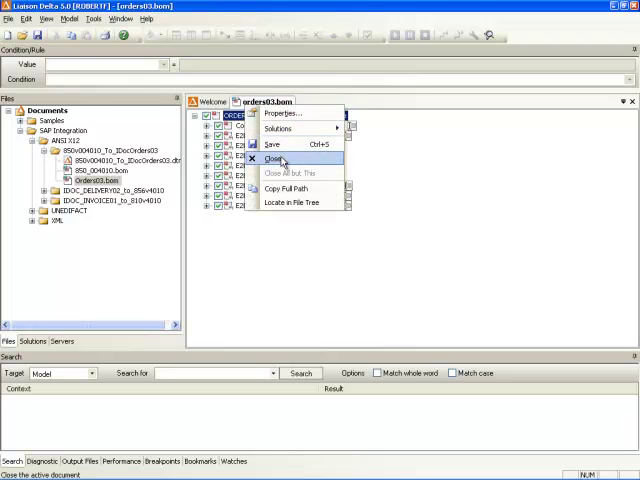
{"action": "left_click", "coordinate": [272, 160]}
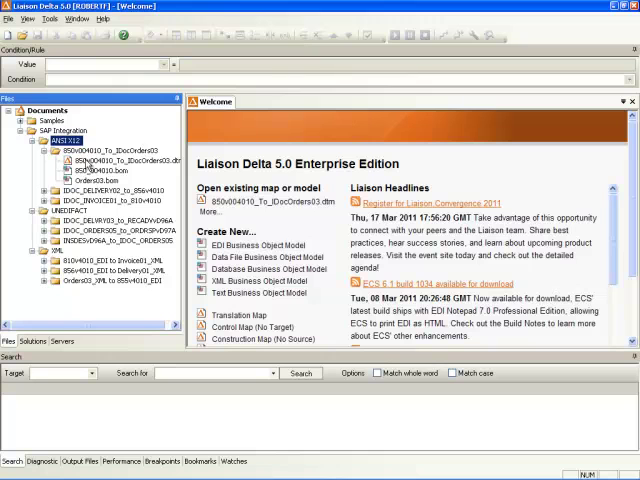
Expand the SAP Integration sample folders to list their map and model files.
{"action": "left_click", "coordinate": [116, 160]}
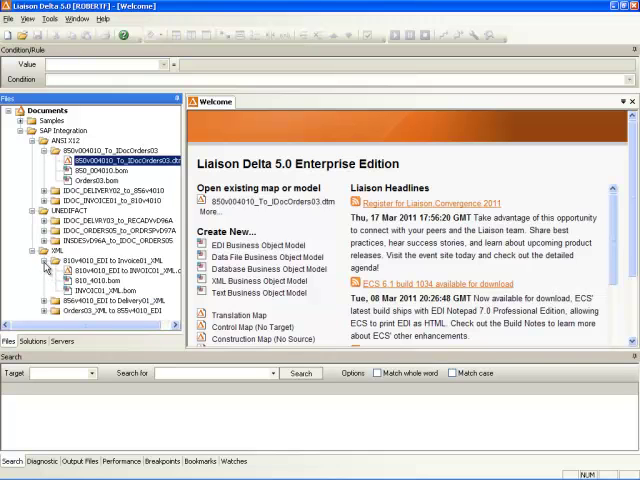
{"action": "left_click", "coordinate": [270, 202]}
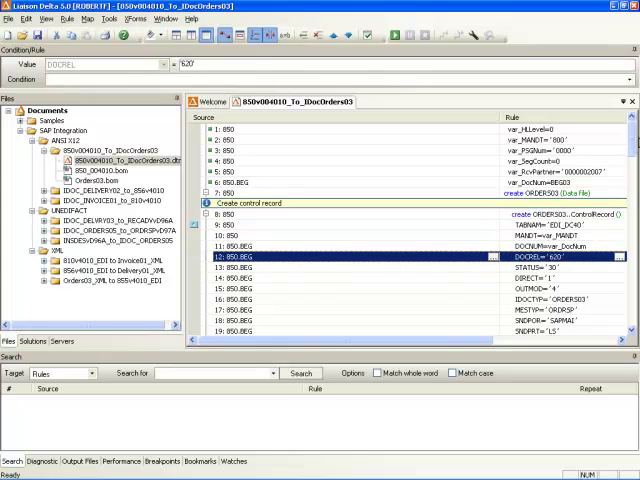
Review the map's item-level rules and show the Output Files list with its File System delivery.
{"action": "scroll", "scroll_direction": "down", "scroll_amount": 3}
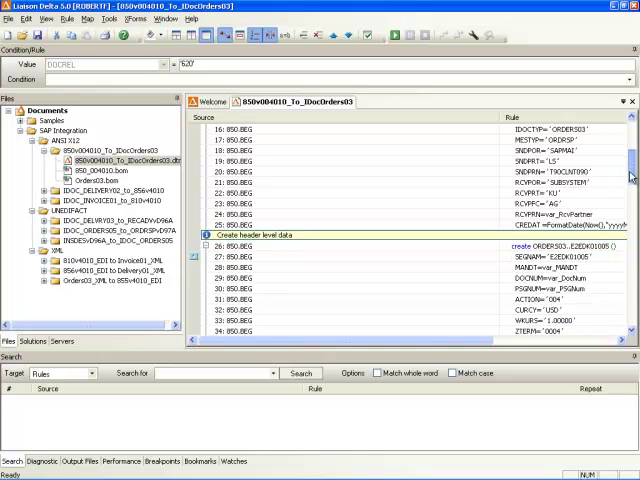
{"action": "scroll", "scroll_direction": "down", "scroll_amount": 3}
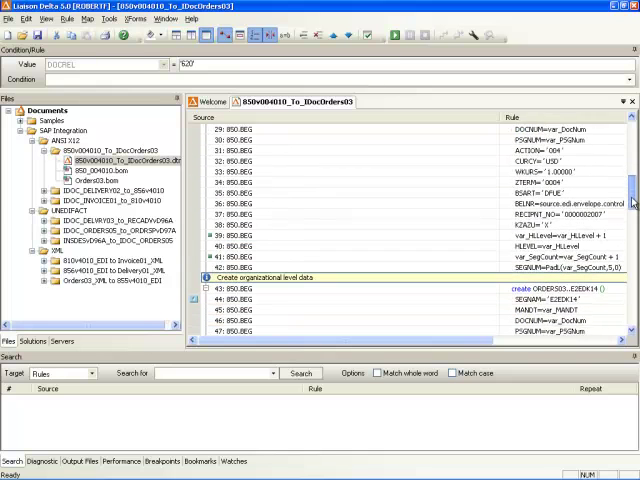
{"action": "scroll", "scroll_direction": "down", "scroll_amount": 3}
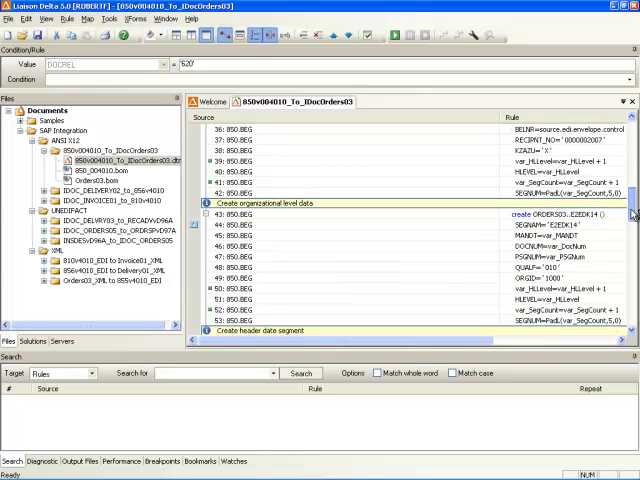
{"action": "scroll", "scroll_direction": "down", "scroll_amount": 3}
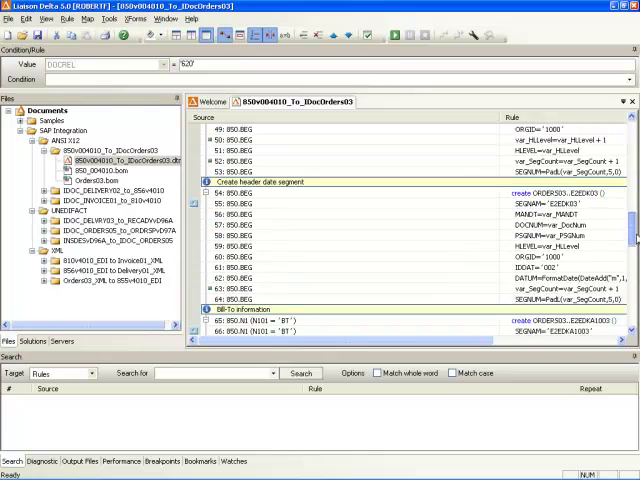
{"action": "scroll", "scroll_direction": "down", "scroll_amount": 3}
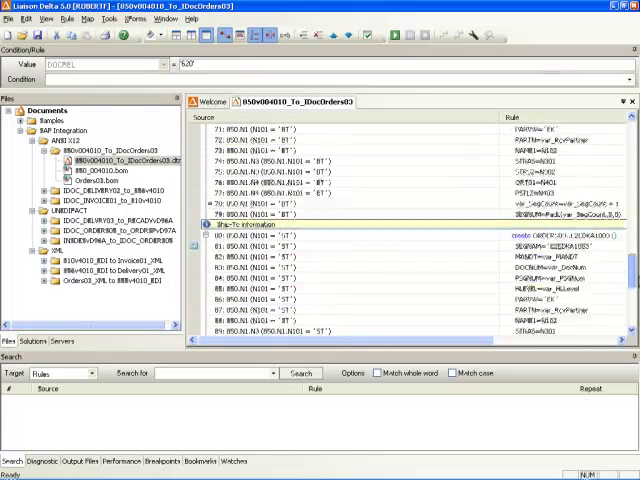
{"action": "scroll", "scroll_direction": "down", "scroll_amount": 3}
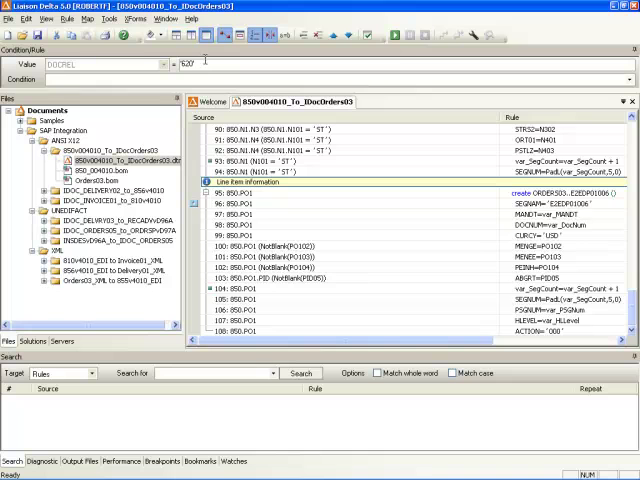
{"action": "left_click", "coordinate": [88, 18]}
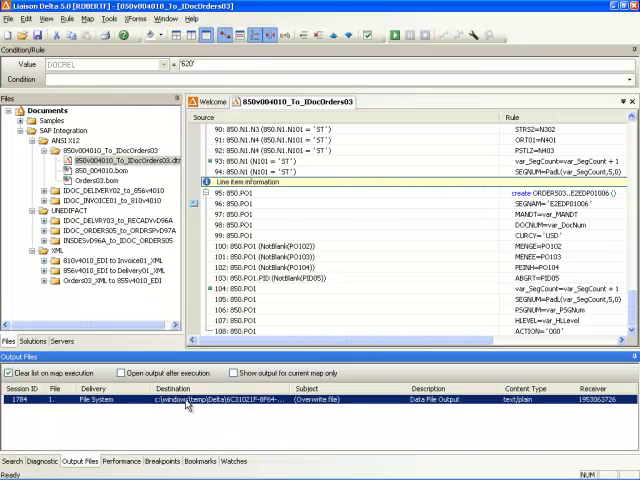
Launch the ECS Management Console showing the server's recent batches.
{"action": "double_click", "coordinate": [186, 404]}
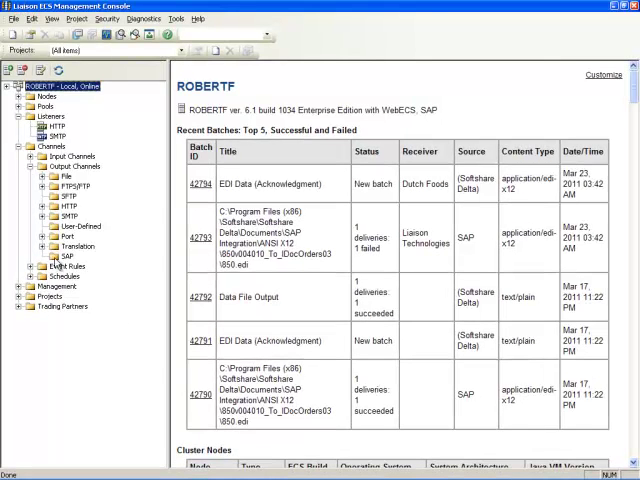
Create a new SAP output channel named 'SAP Output Channel' using SAP Server - Test.
{"action": "left_click", "coordinate": [68, 256]}
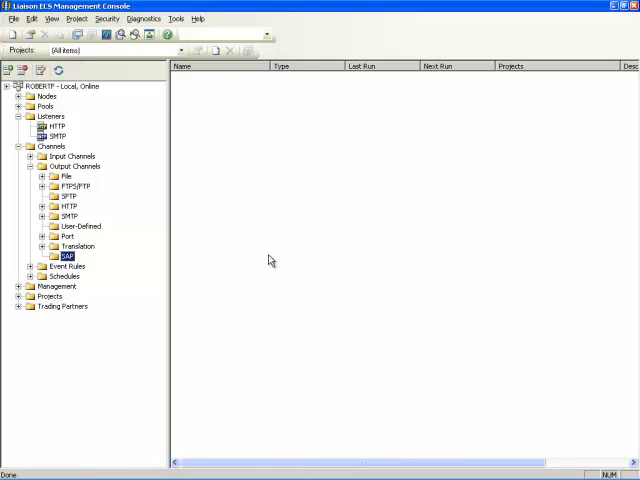
{"action": "right_click", "coordinate": [66, 256]}
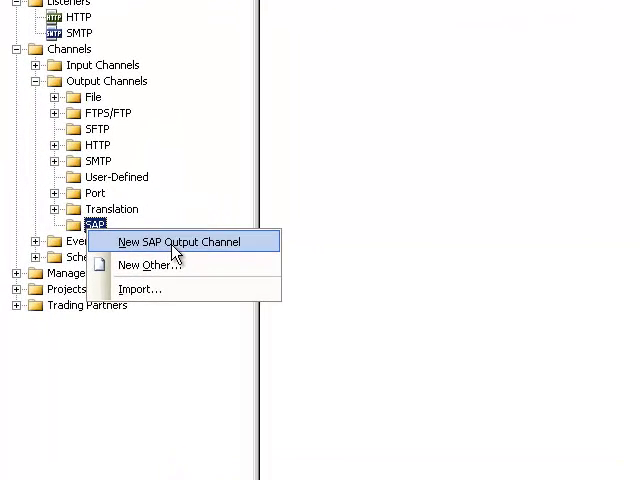
{"action": "left_click", "coordinate": [178, 242]}
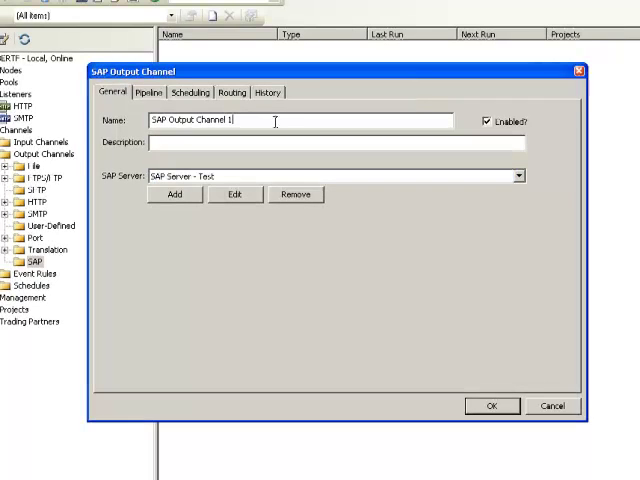
{"action": "key", "text": "Backspace"}
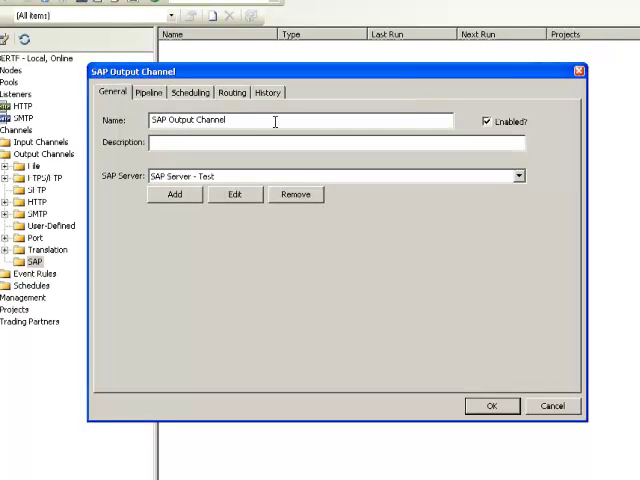
{"action": "mouse_move", "coordinate": [444, 280]}
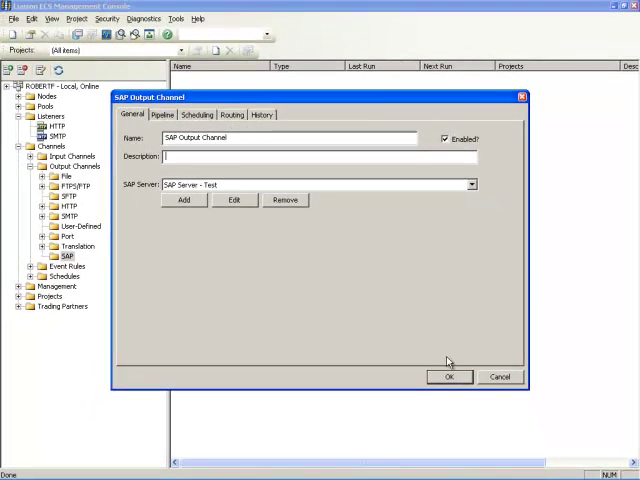
{"action": "left_click", "coordinate": [448, 376]}
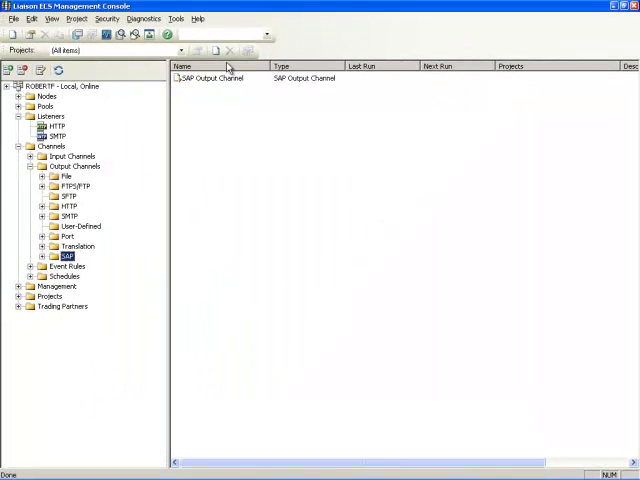
{"action": "left_click", "coordinate": [210, 80]}
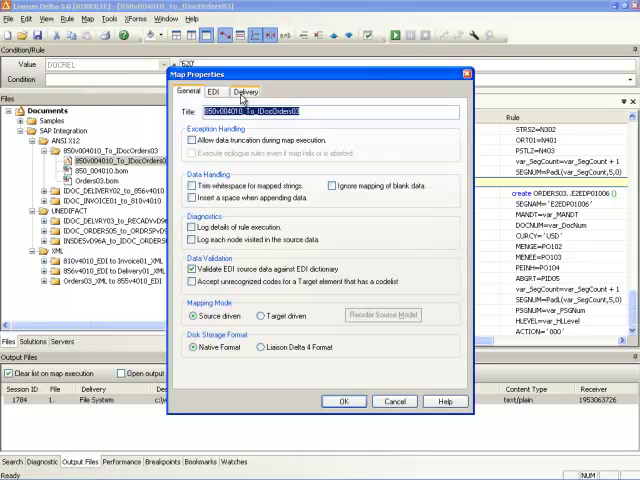
Set map delivery from Liaison Technologies to Dutch Foods via SAP Output Channel.
{"action": "left_click", "coordinate": [244, 90]}
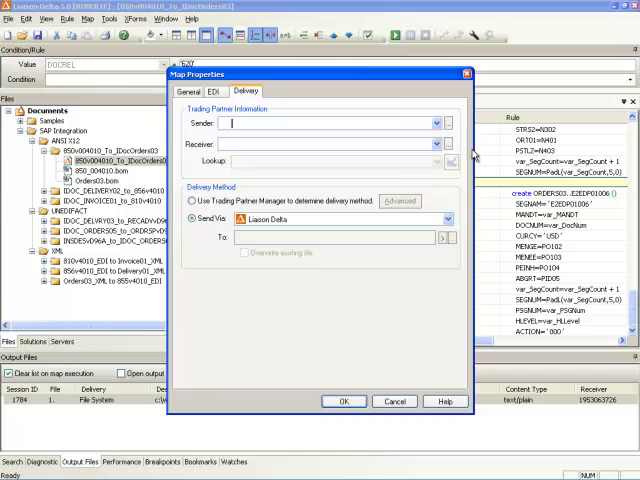
{"action": "left_click", "coordinate": [432, 122]}
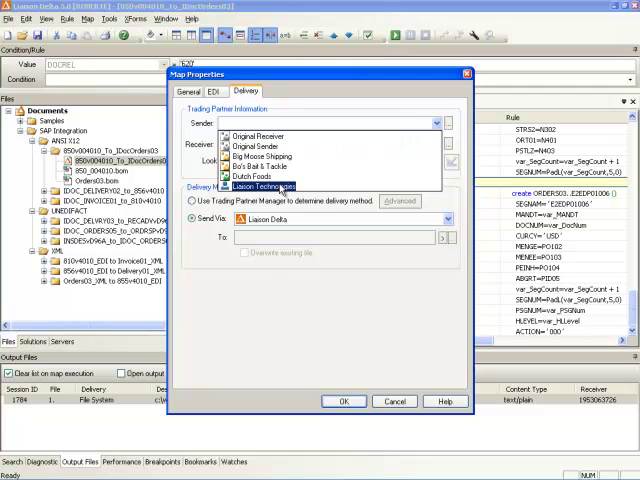
{"action": "left_click", "coordinate": [434, 148]}
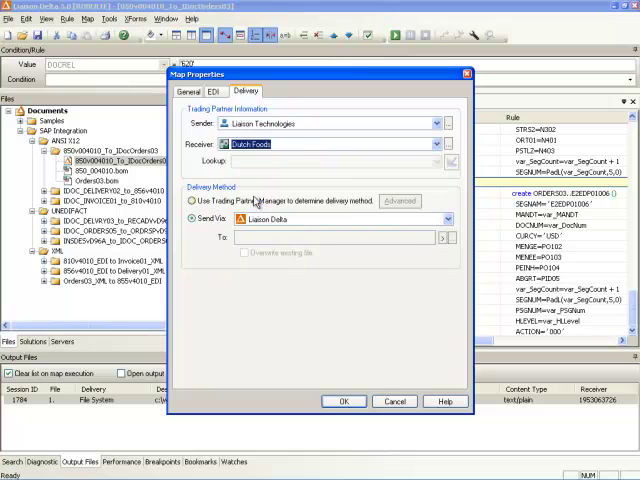
{"action": "mouse_move", "coordinate": [484, 234]}
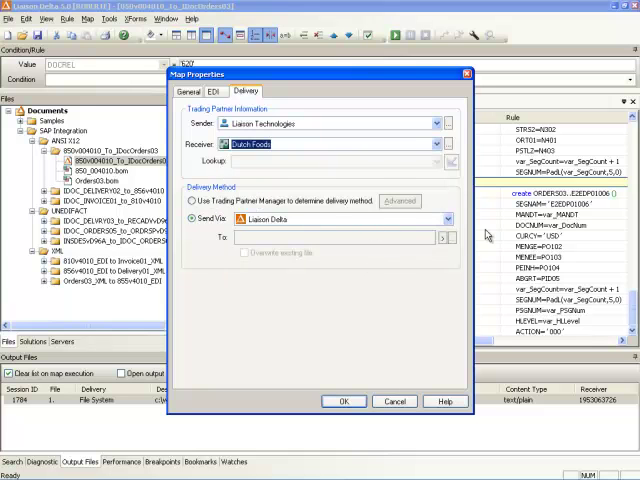
{"action": "left_click", "coordinate": [440, 218]}
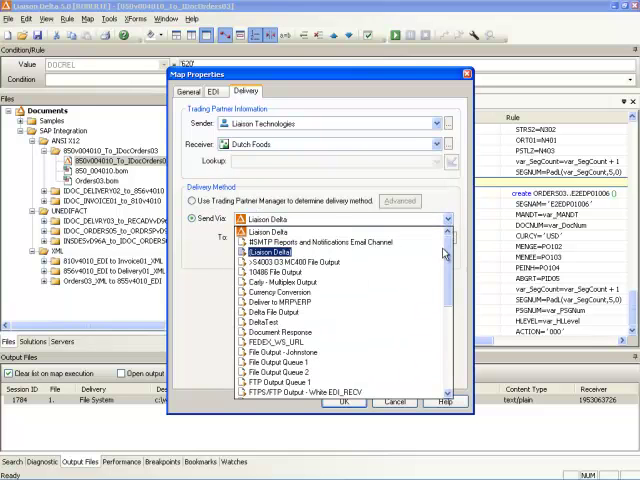
{"action": "scroll", "scroll_direction": "down", "scroll_amount": 3}
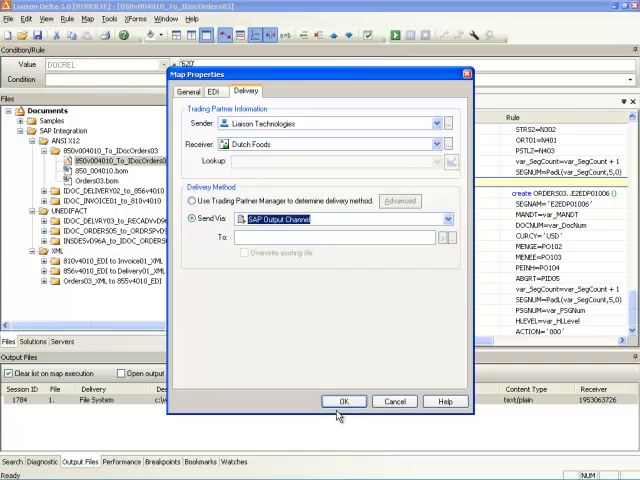
{"action": "left_click", "coordinate": [344, 400]}
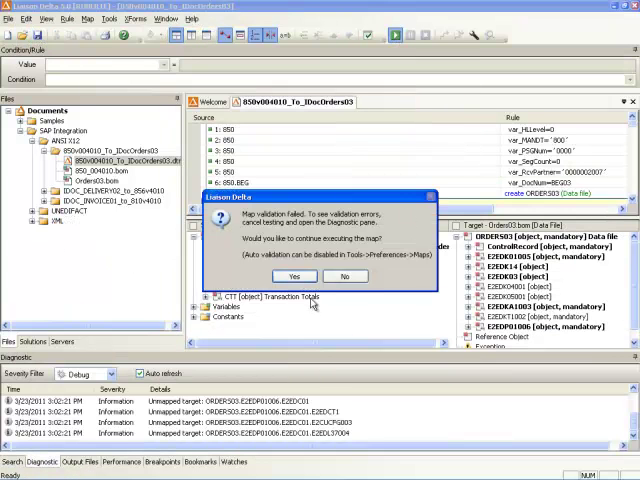
Install the 850v004010_To_IDocOrders03 map on the ECS server despite validation errors.
{"action": "left_click", "coordinate": [292, 276]}
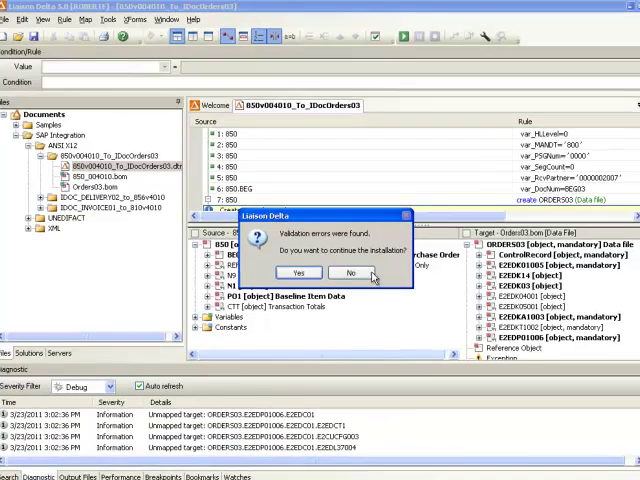
{"action": "left_click", "coordinate": [298, 272]}
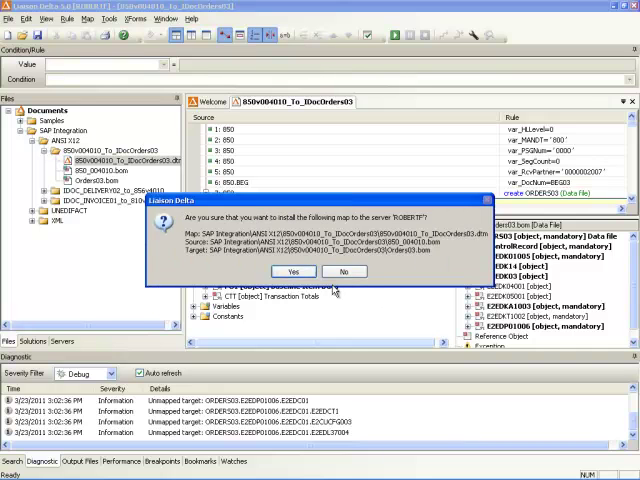
{"action": "left_click", "coordinate": [292, 272]}
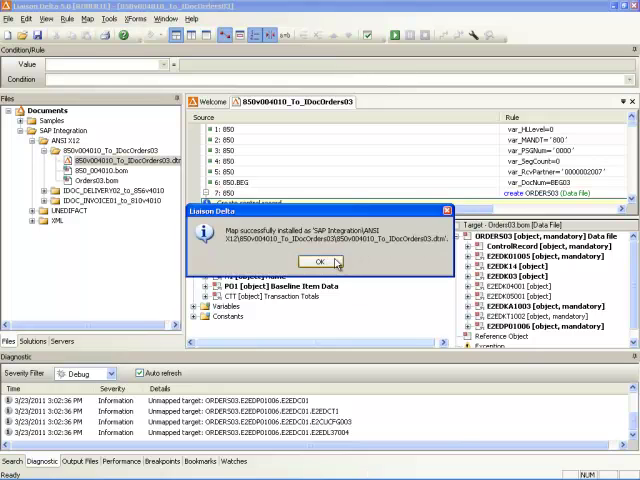
{"action": "left_click", "coordinate": [320, 262]}
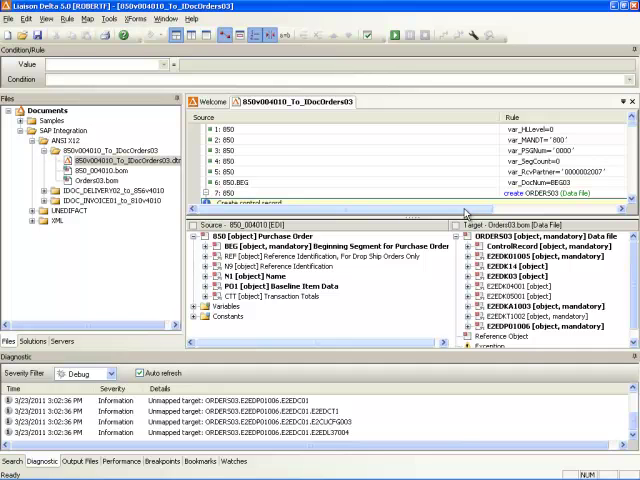
{"action": "mouse_move", "coordinate": [312, 176]}
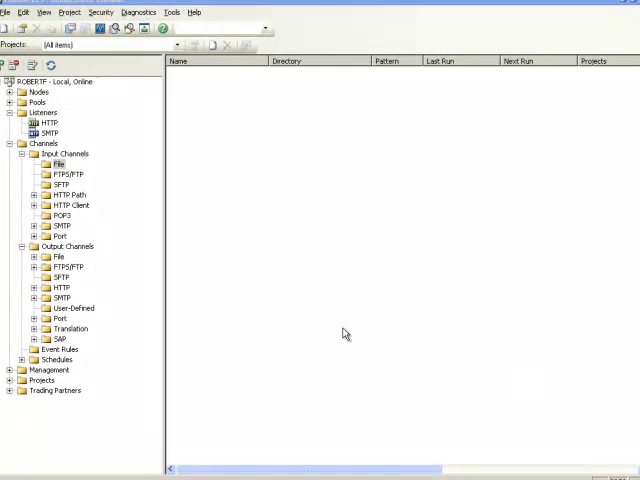
Create a new SAP EDI Input file channel watching the 850v004010_To_IDocOrders03 sample folder.
{"action": "right_click", "coordinate": [56, 164]}
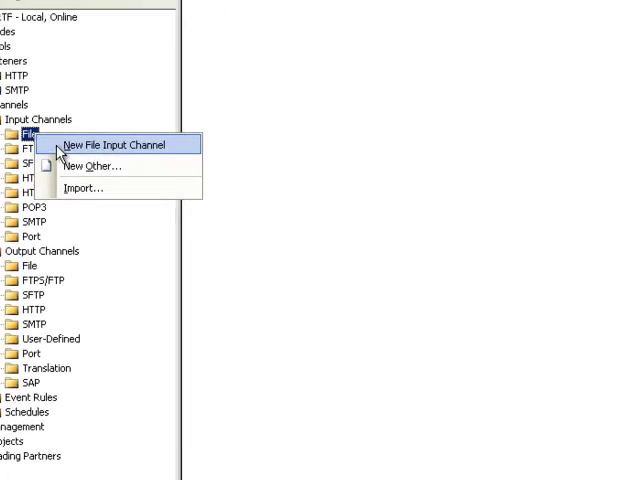
{"action": "left_click", "coordinate": [108, 144]}
{"action": "type", "text": "SAP EDI input"}
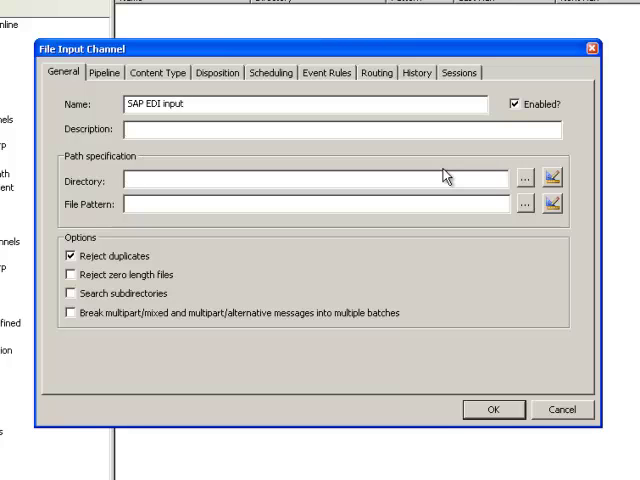
{"action": "mouse_move", "coordinate": [524, 184]}
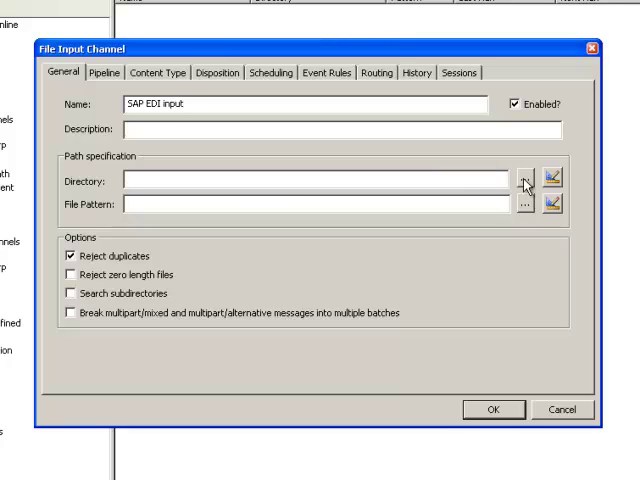
{"action": "left_click", "coordinate": [526, 176]}
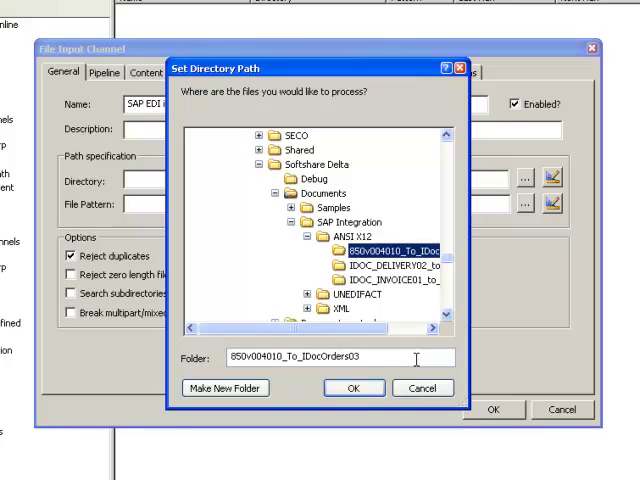
{"action": "left_click", "coordinate": [354, 388]}
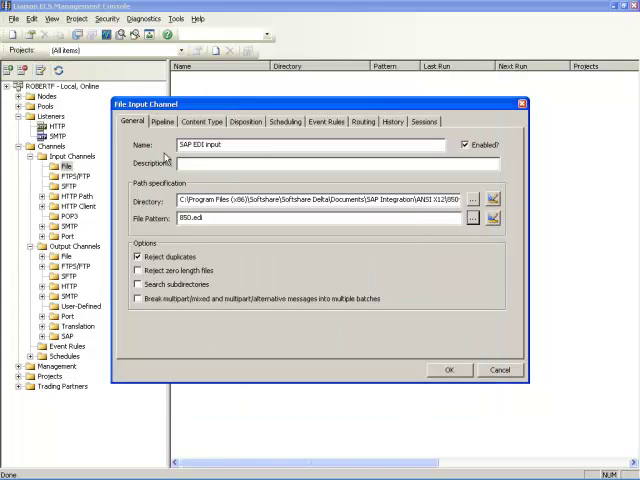
Set the channel to reject duplicates and move retrieved files to a new location.
{"action": "left_click", "coordinate": [138, 256]}
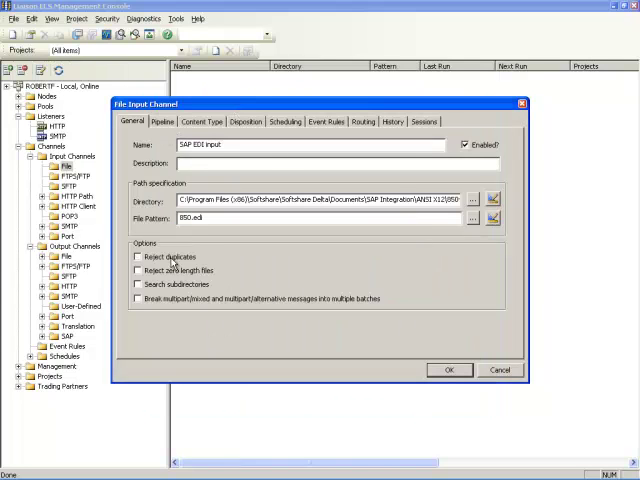
{"action": "left_click", "coordinate": [246, 120]}
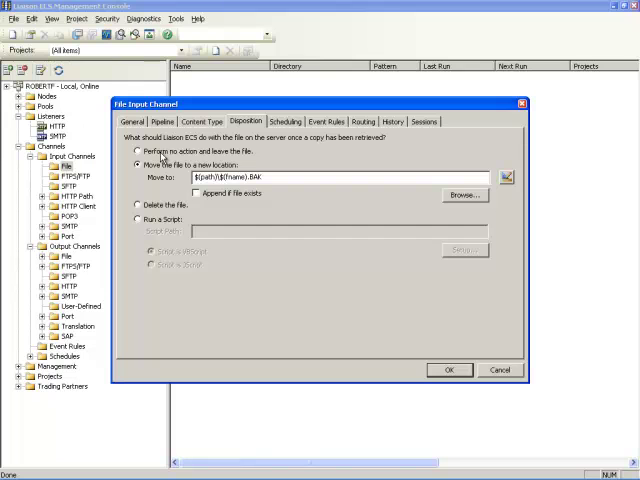
{"action": "left_click", "coordinate": [138, 152]}
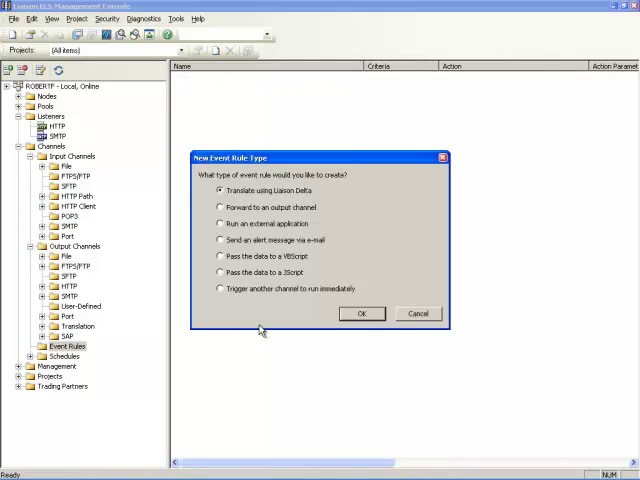
{"action": "mouse_move", "coordinate": [400, 332]}
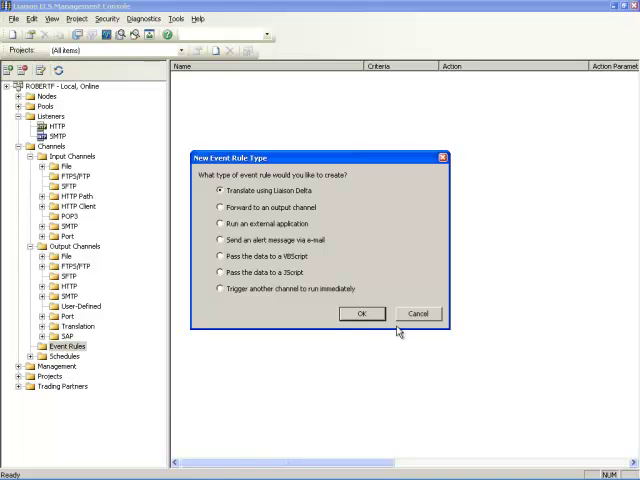
Create a Translate using Liaison Delta event rule with the 850v004010_To_IDocOrders03 map.
{"action": "left_click", "coordinate": [362, 312]}
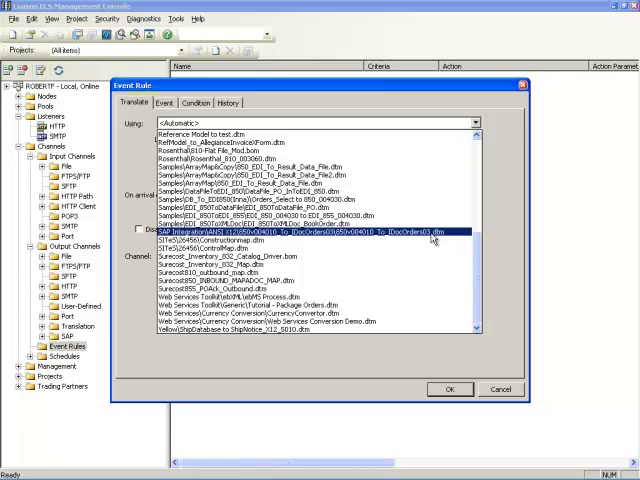
{"action": "left_click", "coordinate": [300, 232]}
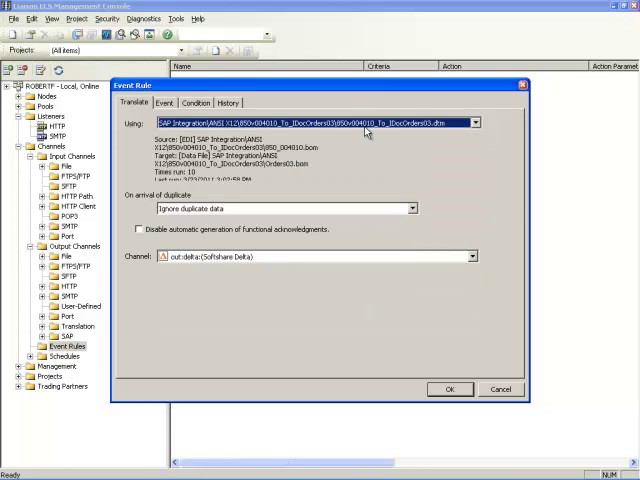
{"action": "mouse_move", "coordinate": [252, 260]}
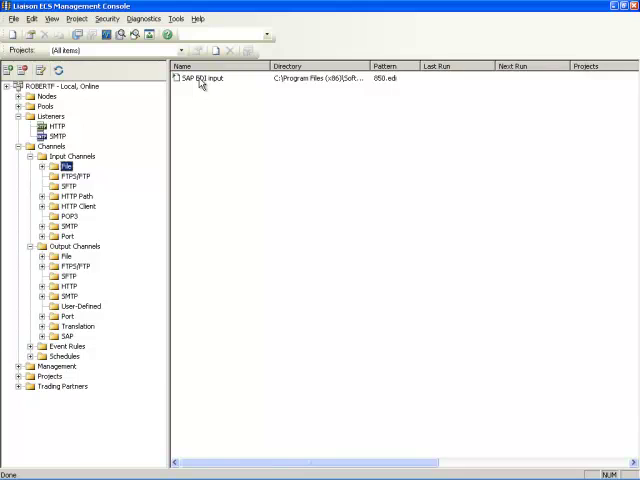
Link the Translate rule to SAP EDI Input and turn off automatic processing of new files.
{"action": "double_click", "coordinate": [200, 80]}
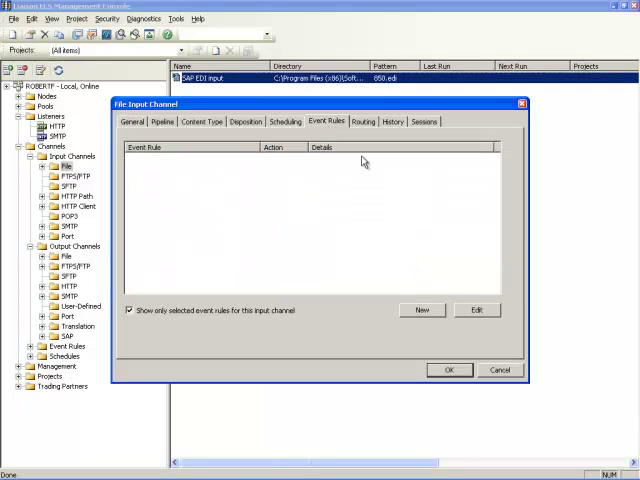
{"action": "left_click", "coordinate": [128, 310]}
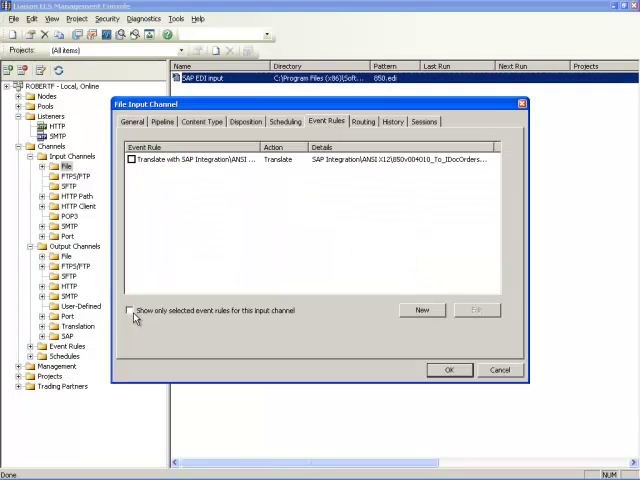
{"action": "left_click", "coordinate": [132, 160]}
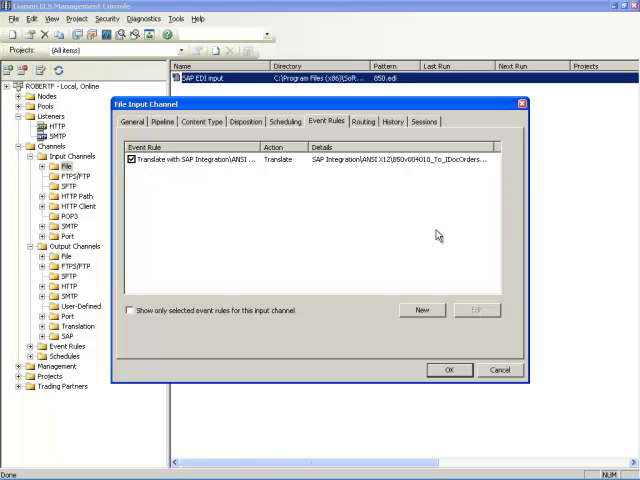
{"action": "mouse_move", "coordinate": [184, 164]}
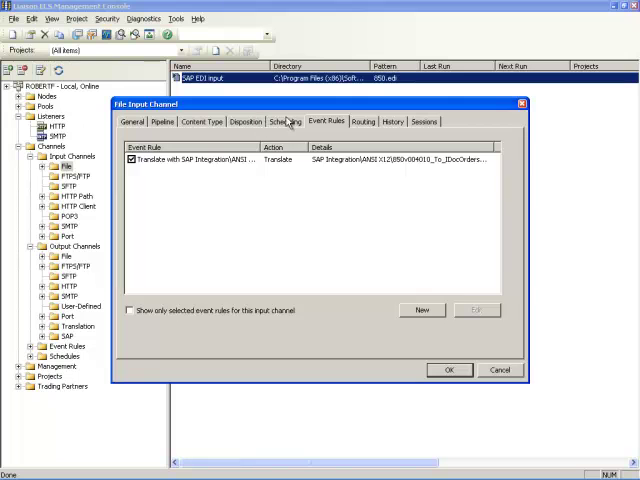
{"action": "left_click", "coordinate": [284, 120]}
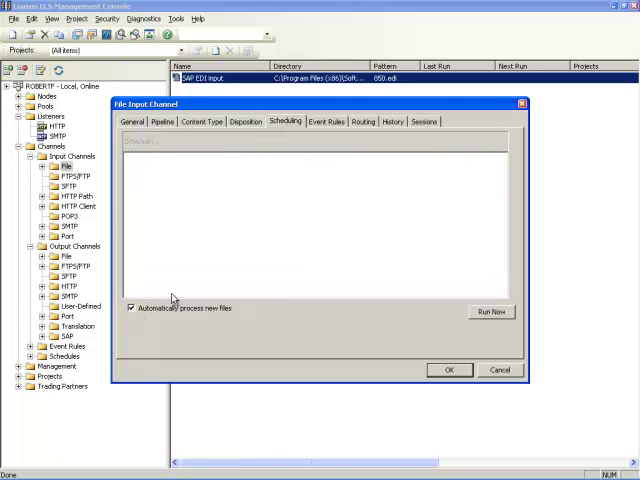
{"action": "mouse_move", "coordinate": [156, 308]}
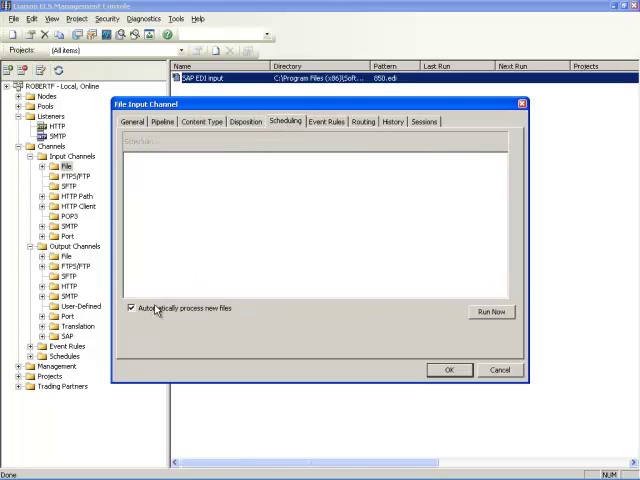
{"action": "left_click", "coordinate": [132, 308]}
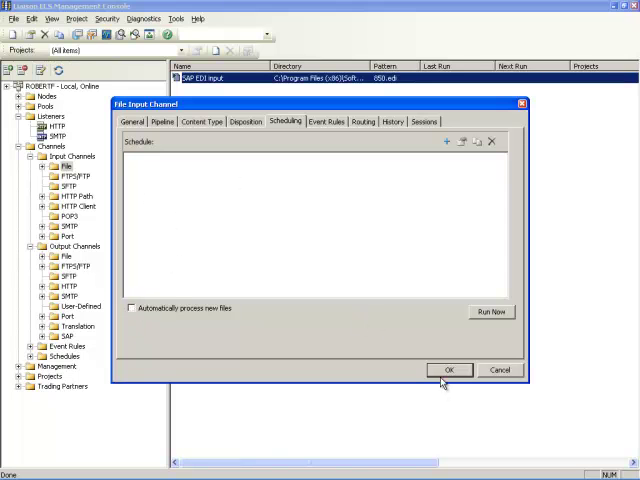
{"action": "left_click", "coordinate": [446, 368]}
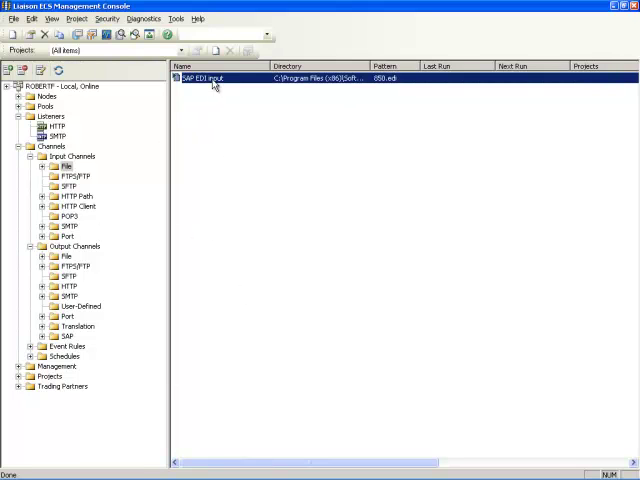
Verify the channel settings, then run SAP EDI Input now.
{"action": "double_click", "coordinate": [210, 76]}
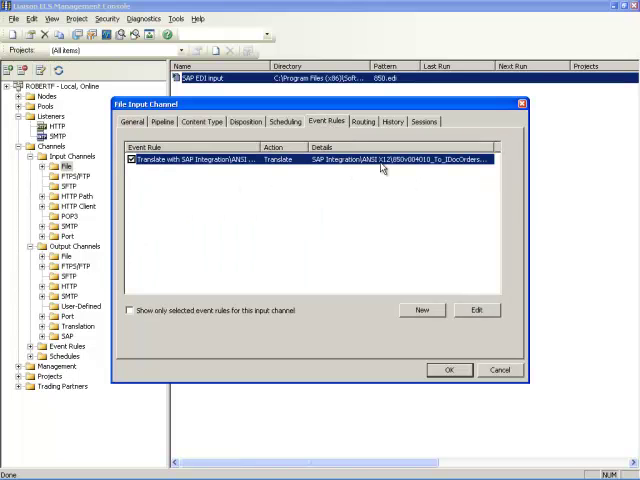
{"action": "mouse_move", "coordinate": [448, 172]}
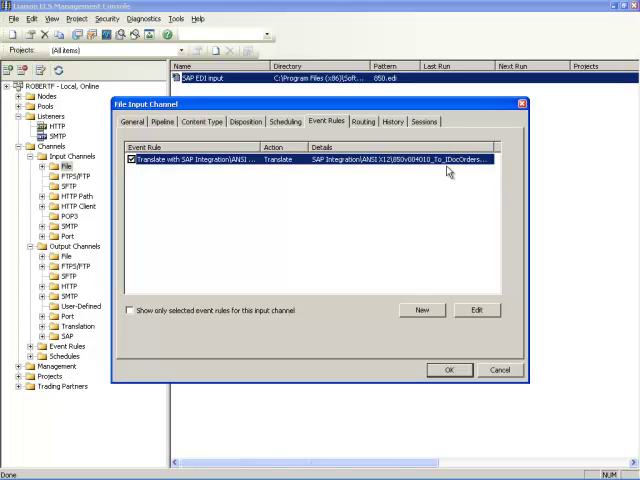
{"action": "left_click", "coordinate": [452, 368]}
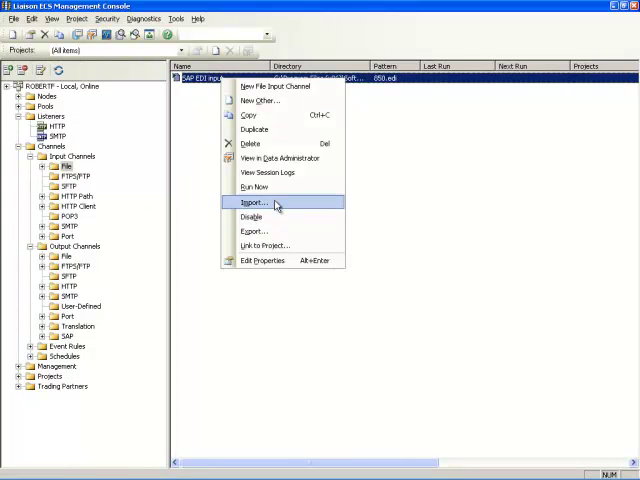
{"action": "left_click", "coordinate": [252, 204]}
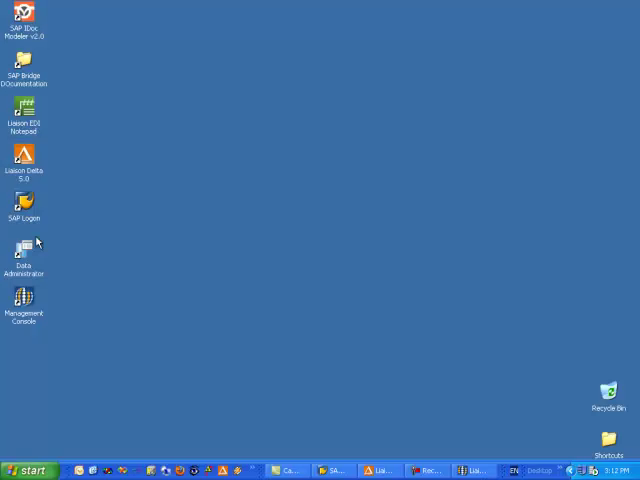
Launch Data Administrator and show the SAP EDI Input batch delivered to SAP Bridge.
{"action": "double_click", "coordinate": [24, 250]}
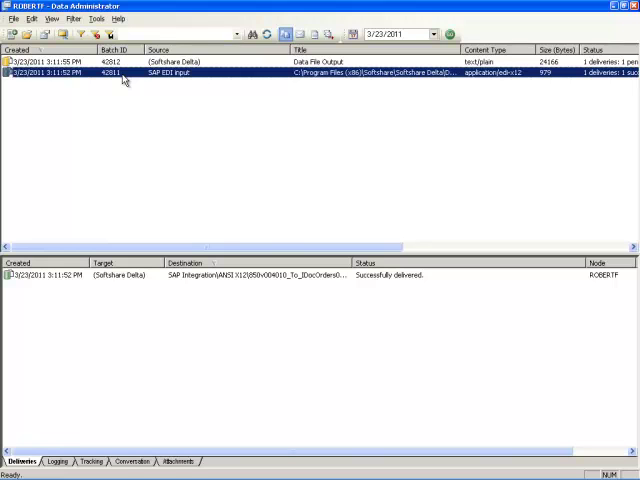
{"action": "left_click", "coordinate": [128, 276]}
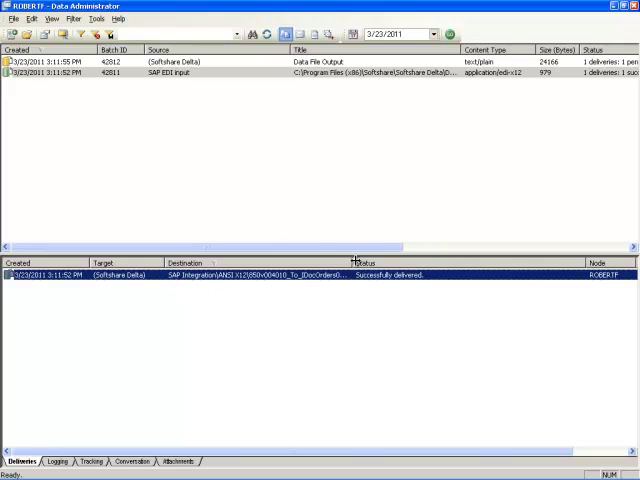
{"action": "left_click_drag", "start_coordinate": [356, 264], "coordinate": [456, 264]}
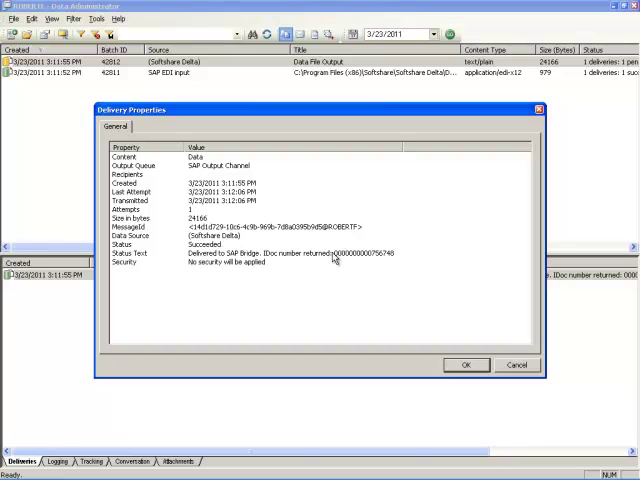
{"action": "mouse_move", "coordinate": [376, 260]}
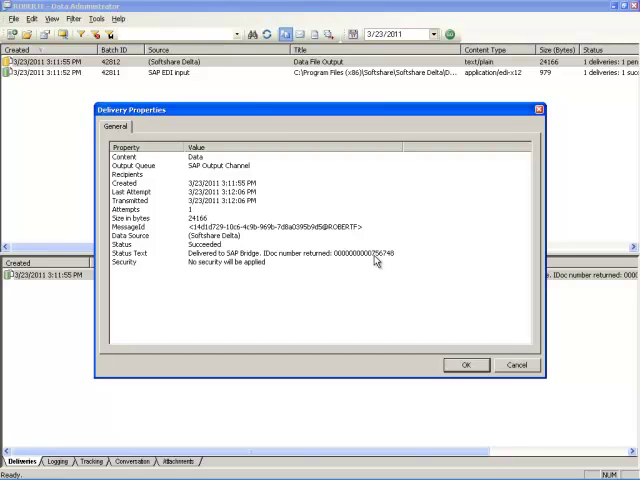
{"action": "mouse_move", "coordinate": [396, 262]}
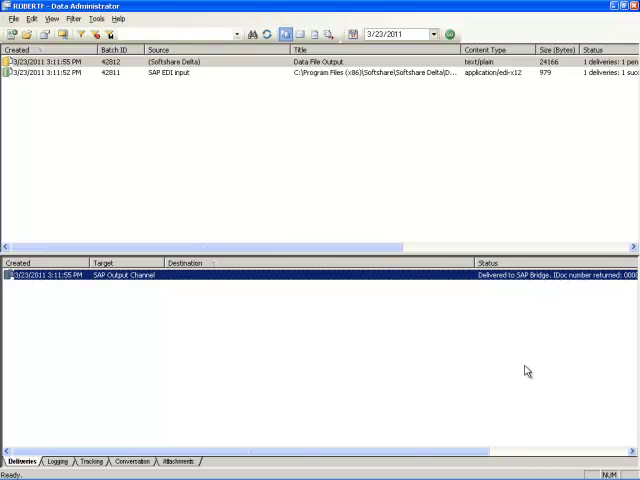
{"action": "mouse_move", "coordinate": [494, 292]}
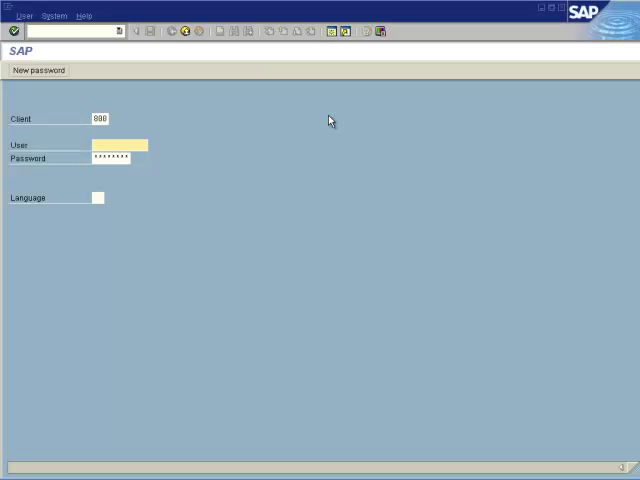
Log in to SAP GUI as user student34.
{"action": "left_click", "coordinate": [118, 144]}
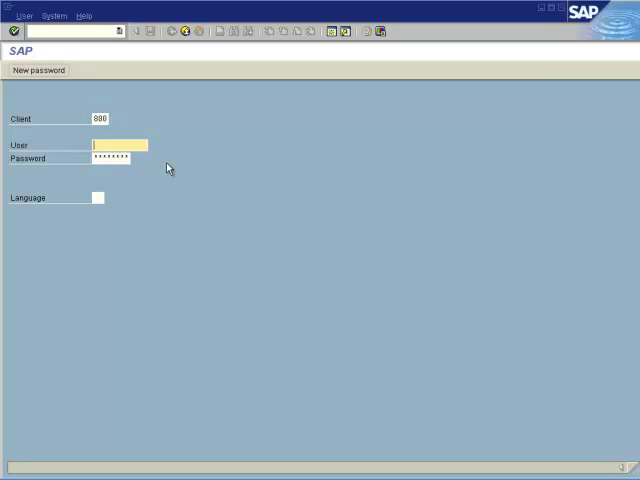
{"action": "type", "text": "student34"}
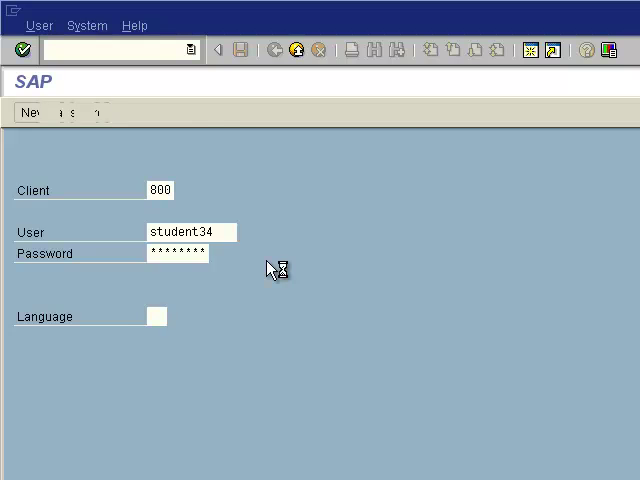
{"action": "key", "text": "Enter"}
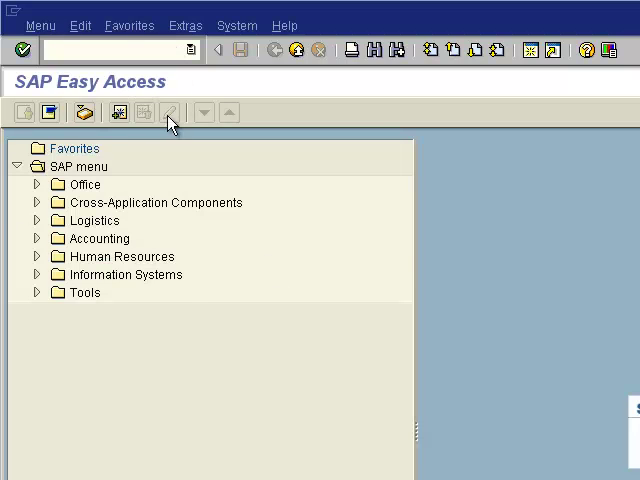
Run transaction WE05 and expand the ORDERS03 IDoc's data records.
{"action": "type", "text": "WE05"}
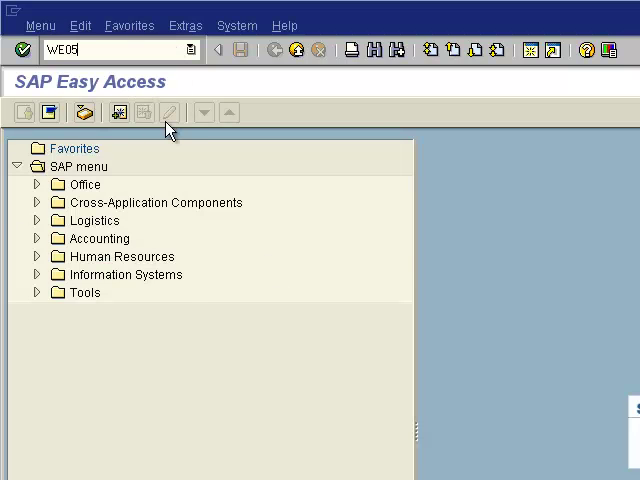
{"action": "key", "text": "Enter"}
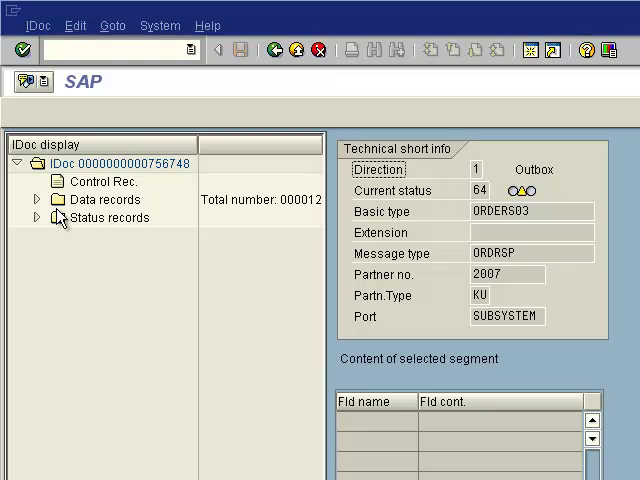
{"action": "left_click", "coordinate": [36, 200]}
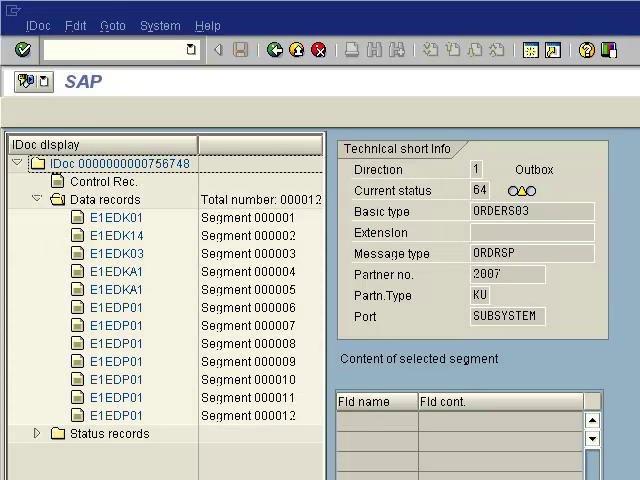